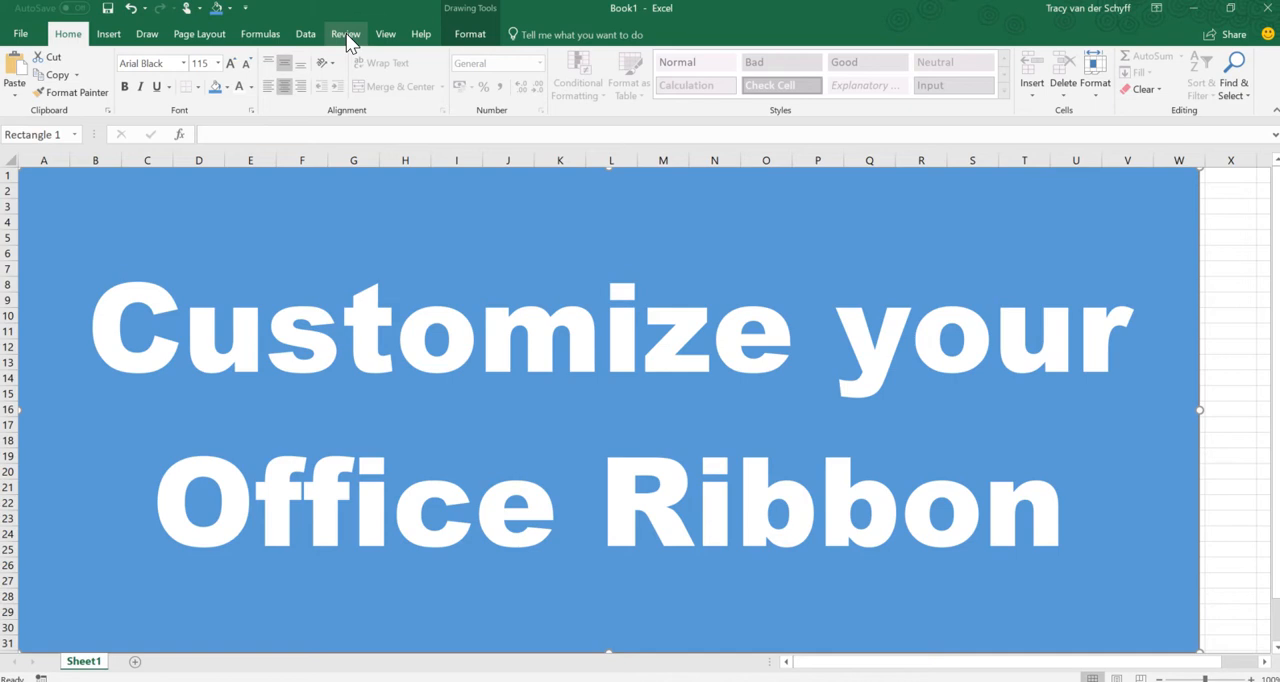
mouse_move(353, 160)
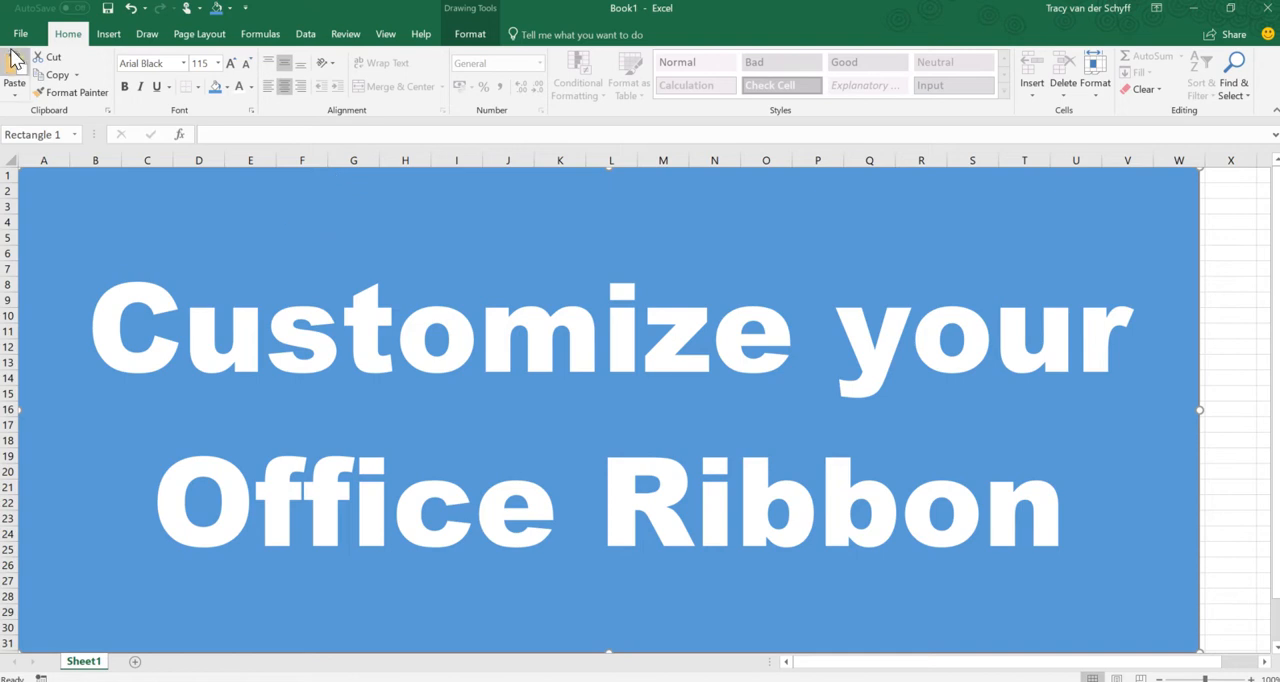
Open Excel Options from the File menu.
click(20, 33)
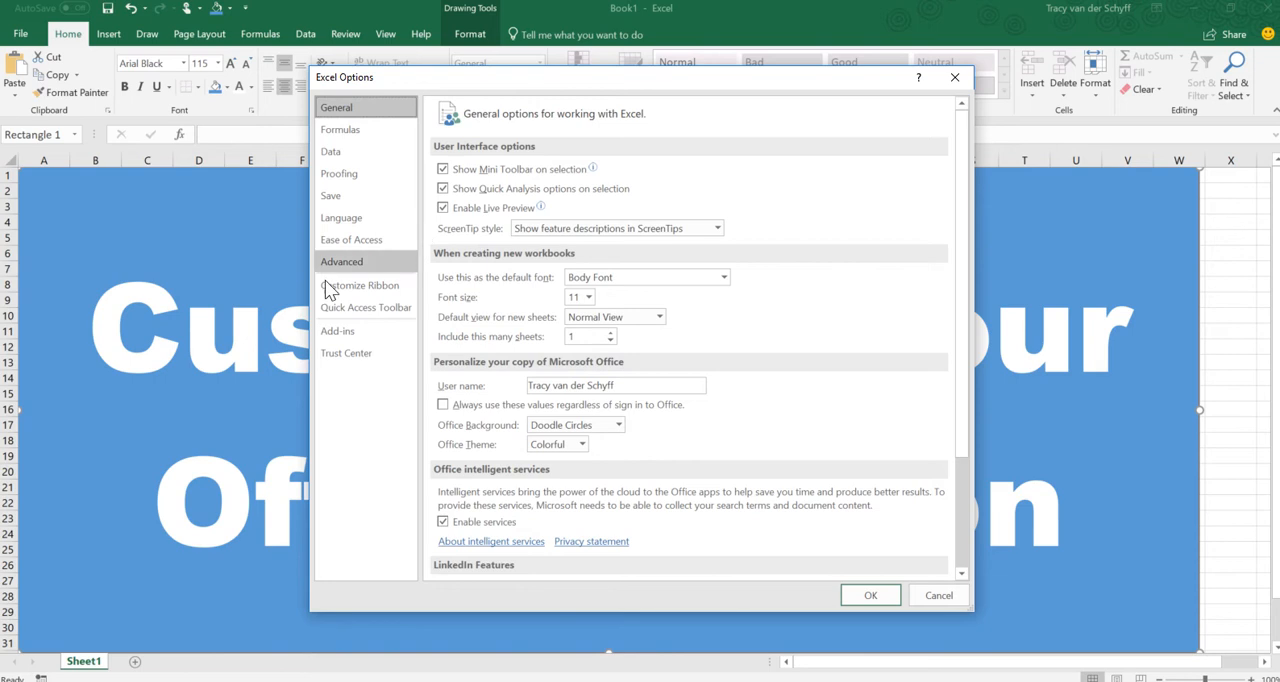
Switch the Options dialog to the Customize the Ribbon page.
click(361, 285)
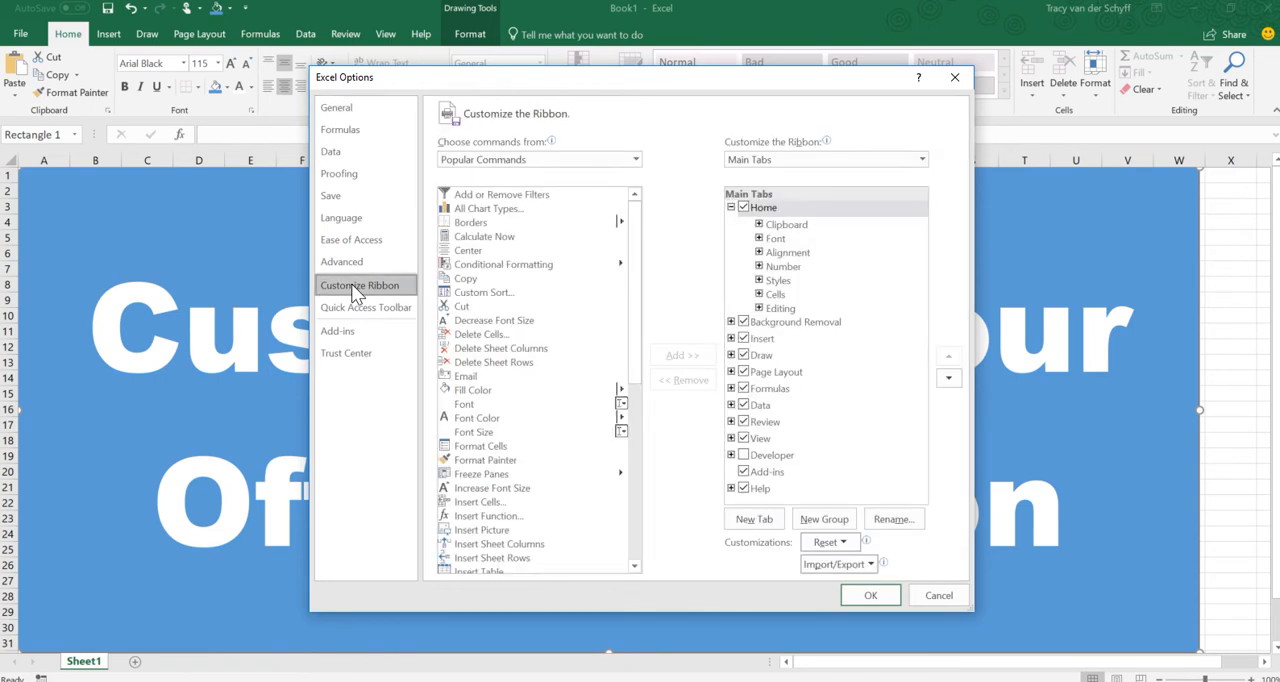
mouse_move(528, 487)
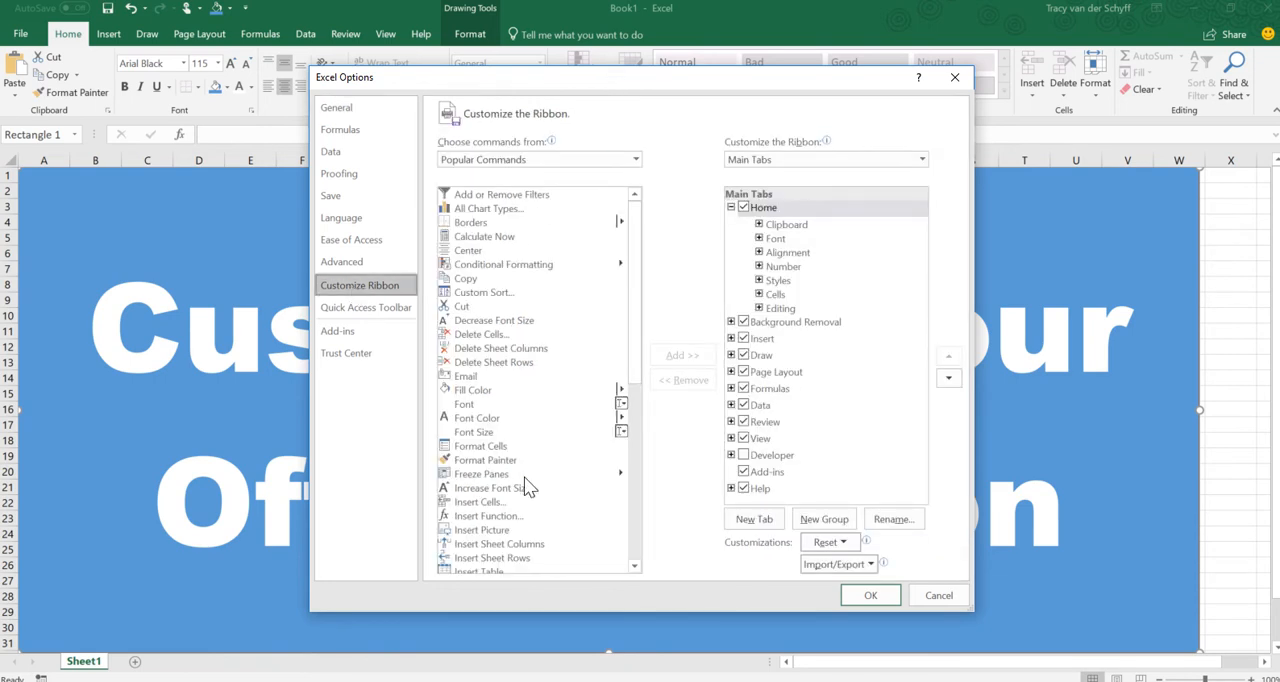
mouse_move(670, 495)
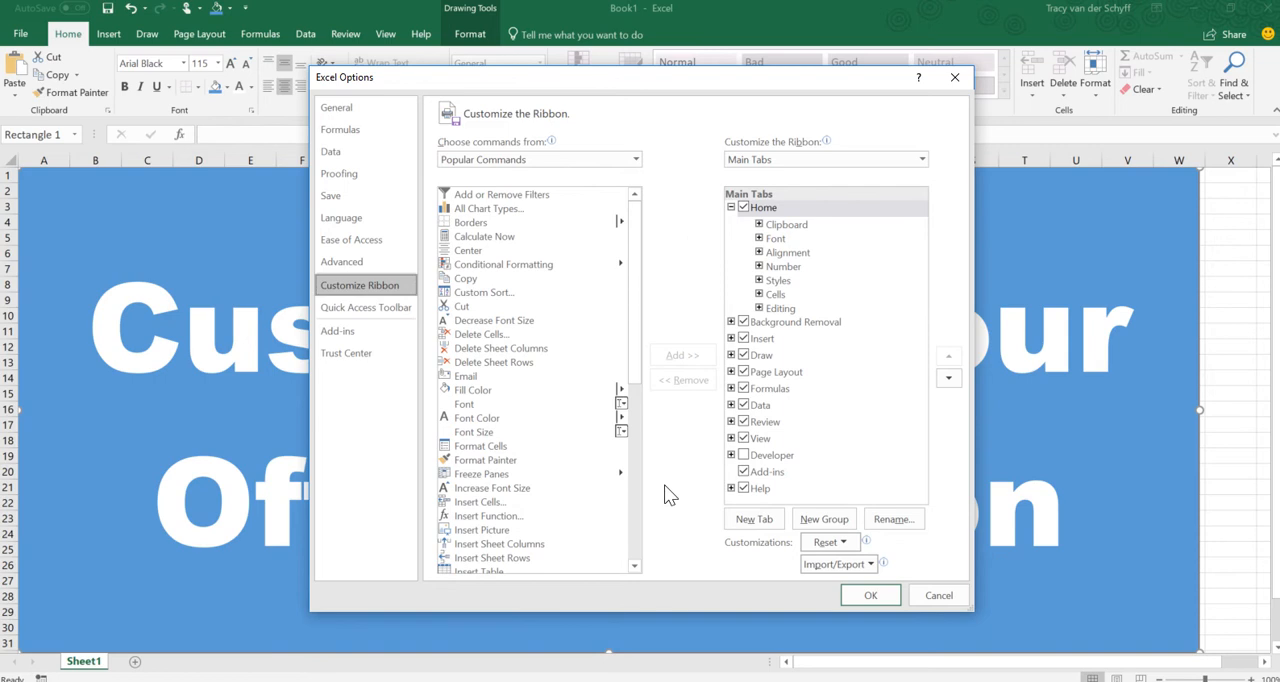
mouse_move(773, 222)
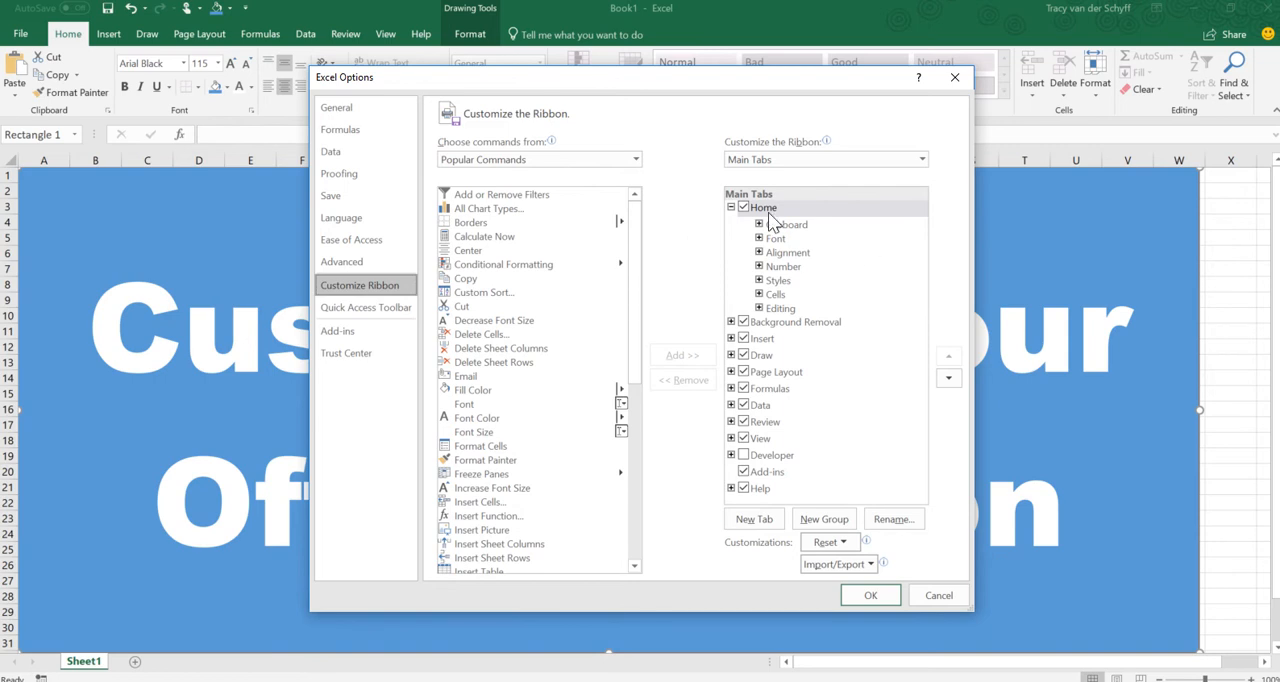
mouse_move(768, 225)
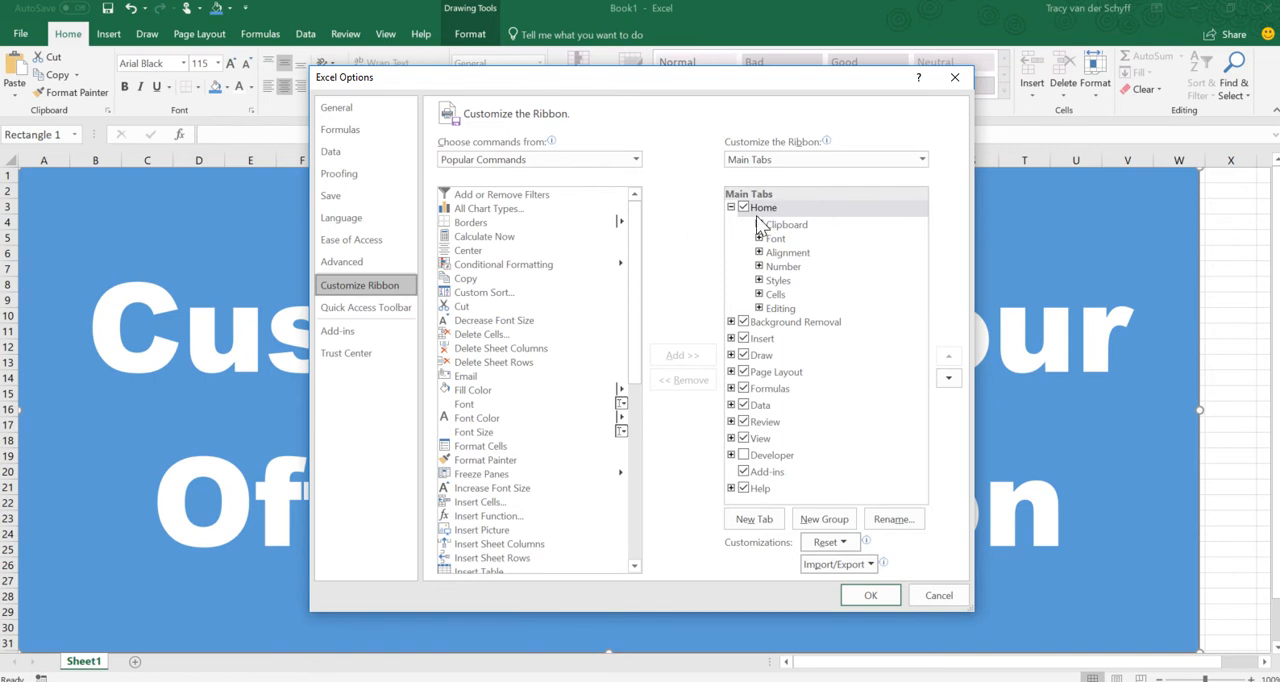
mouse_move(754, 518)
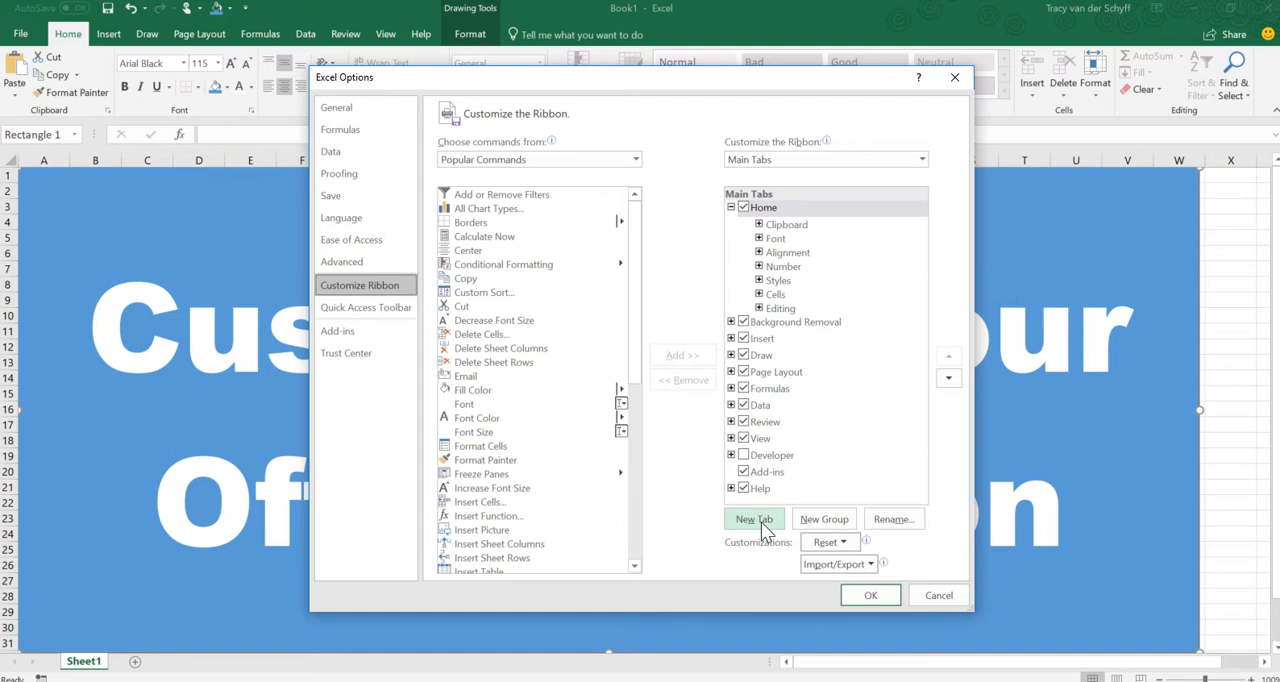
Create a new custom ribbon tab and rename it 'Cupcake'.
click(753, 518)
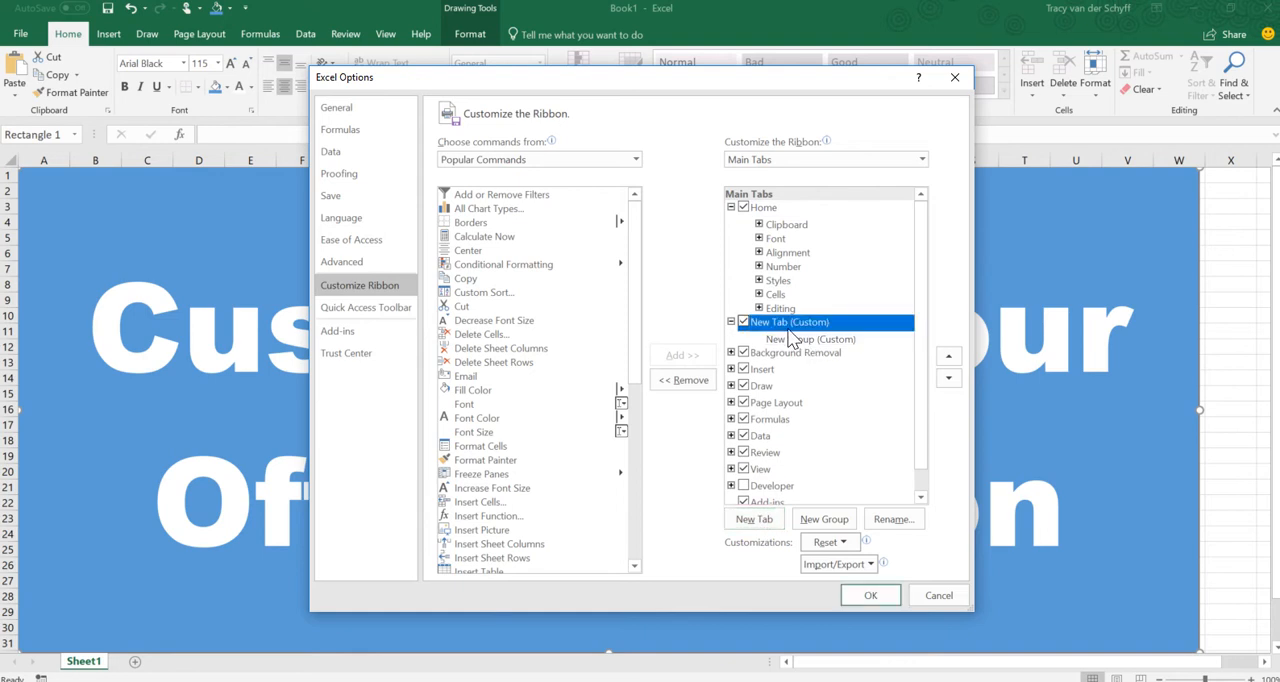
click(891, 518)
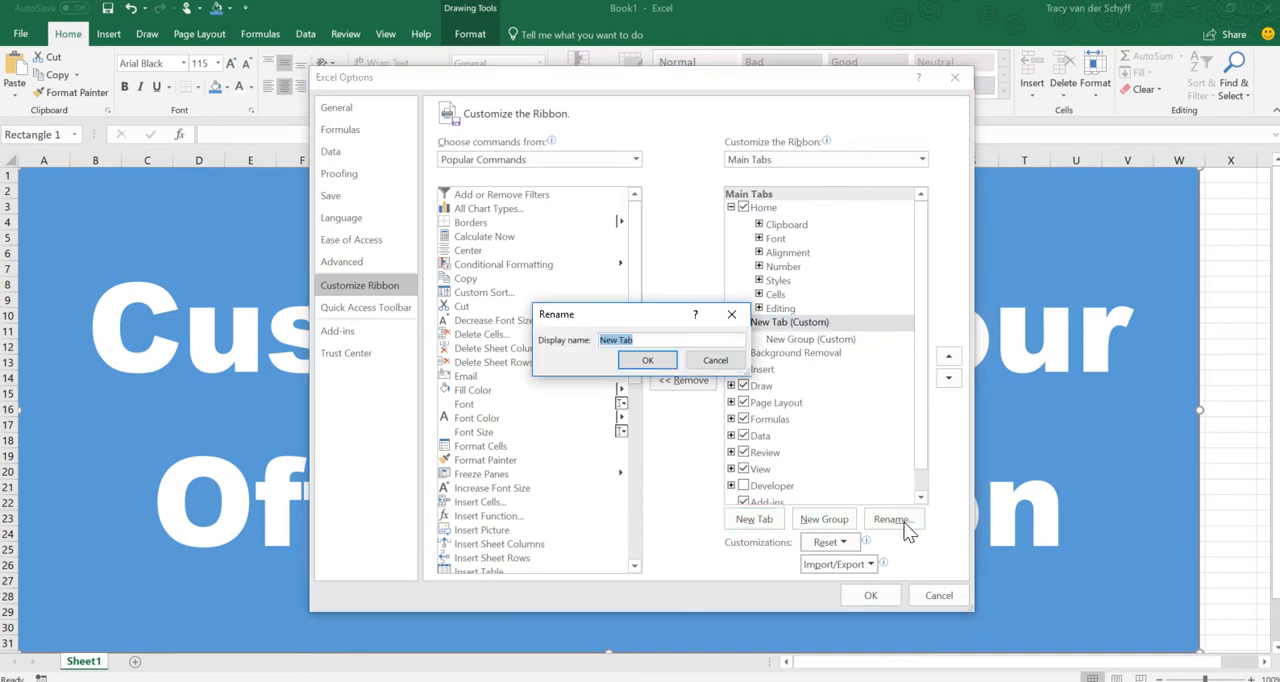
text(Cupcake)
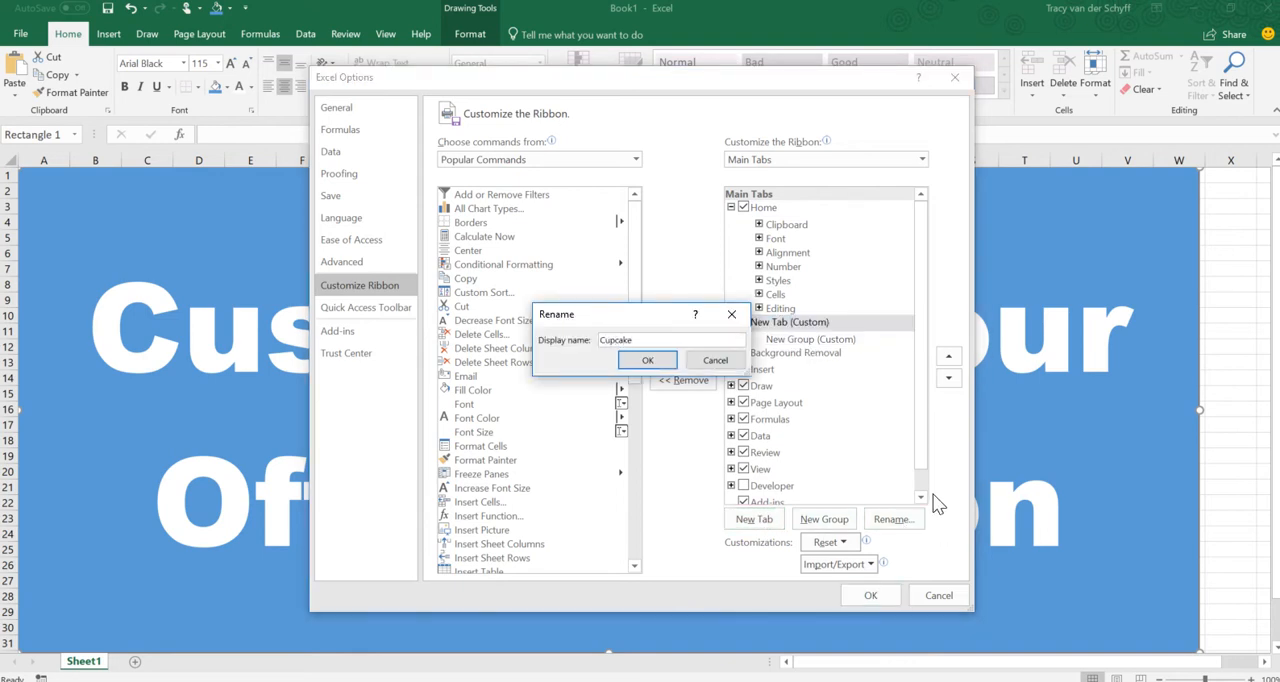
click(647, 360)
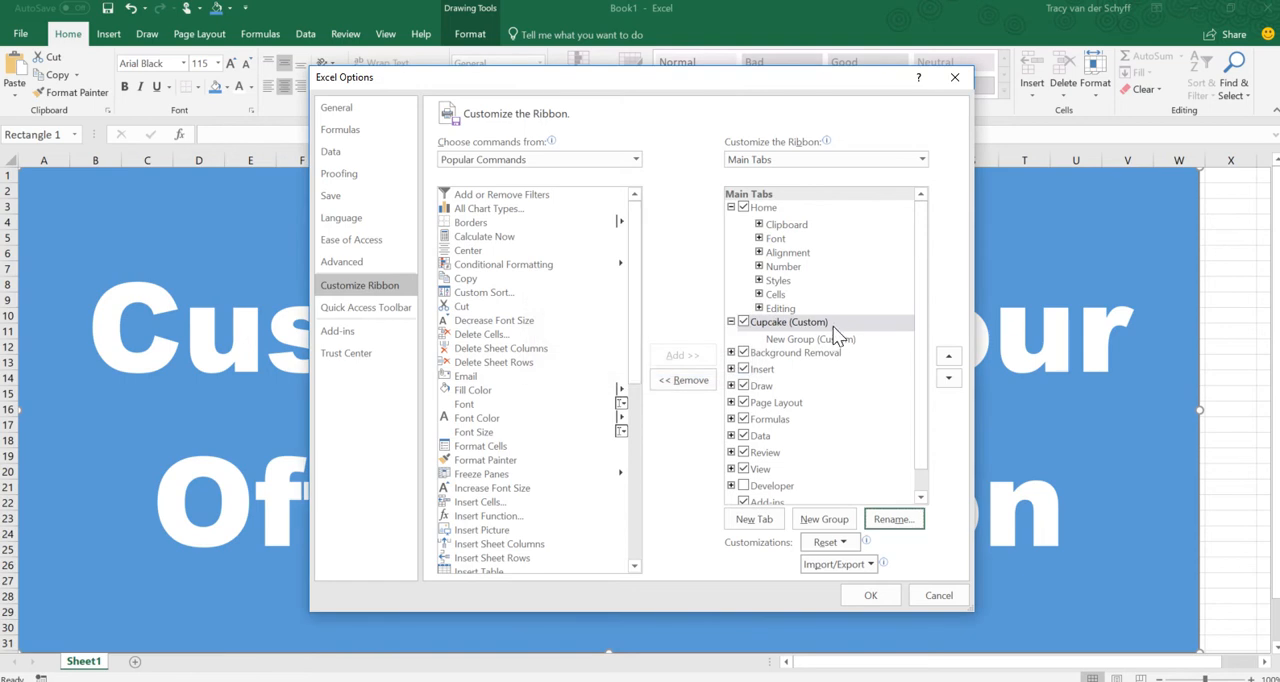
Rename the Cupcake tab's new group to 'Formatting'.
click(810, 339)
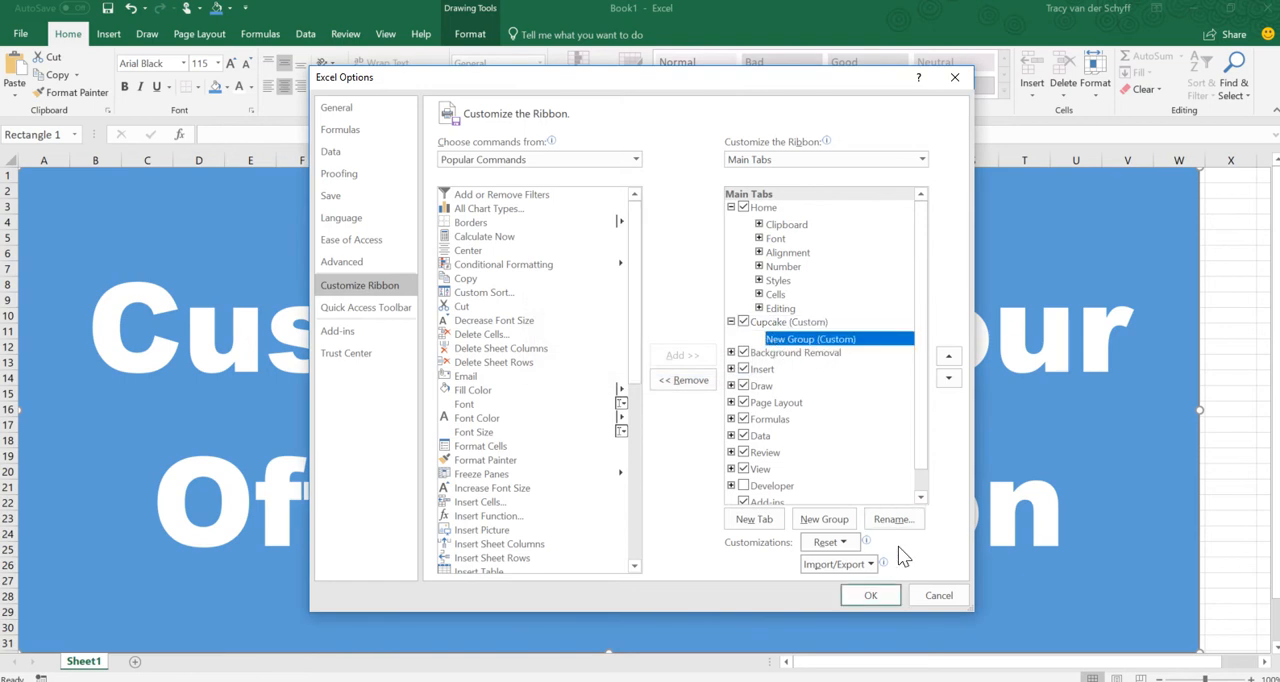
click(892, 519)
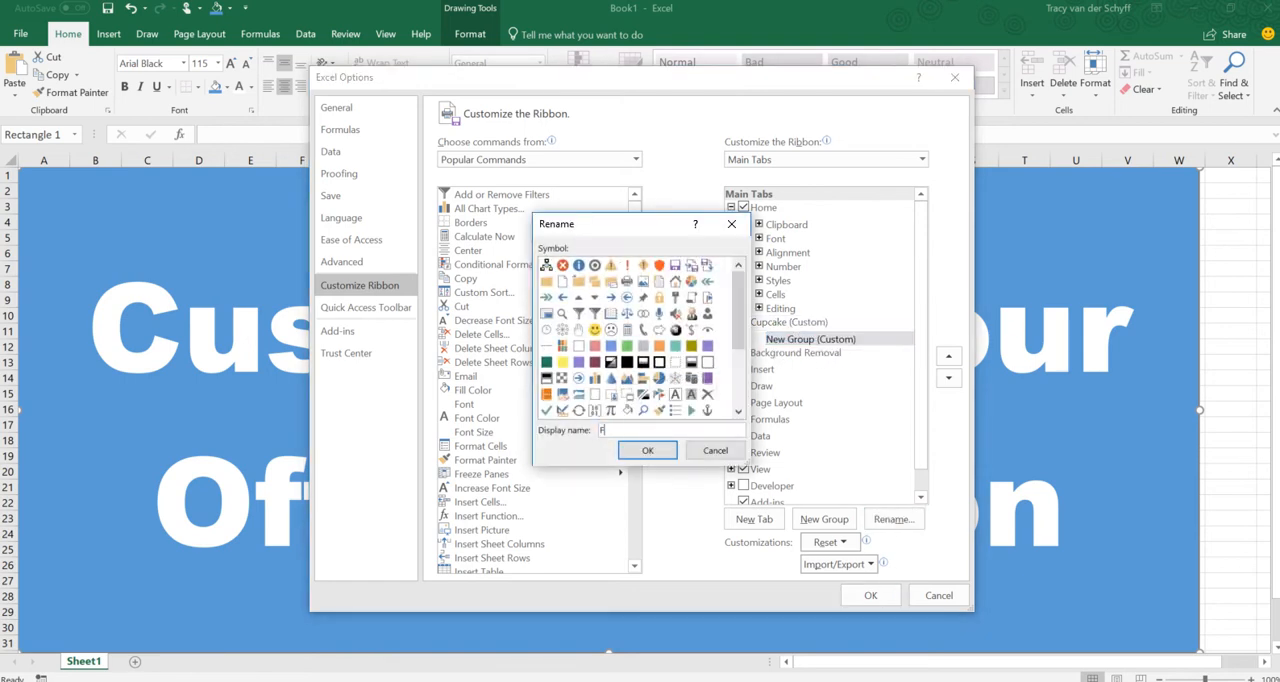
text(ormatting)
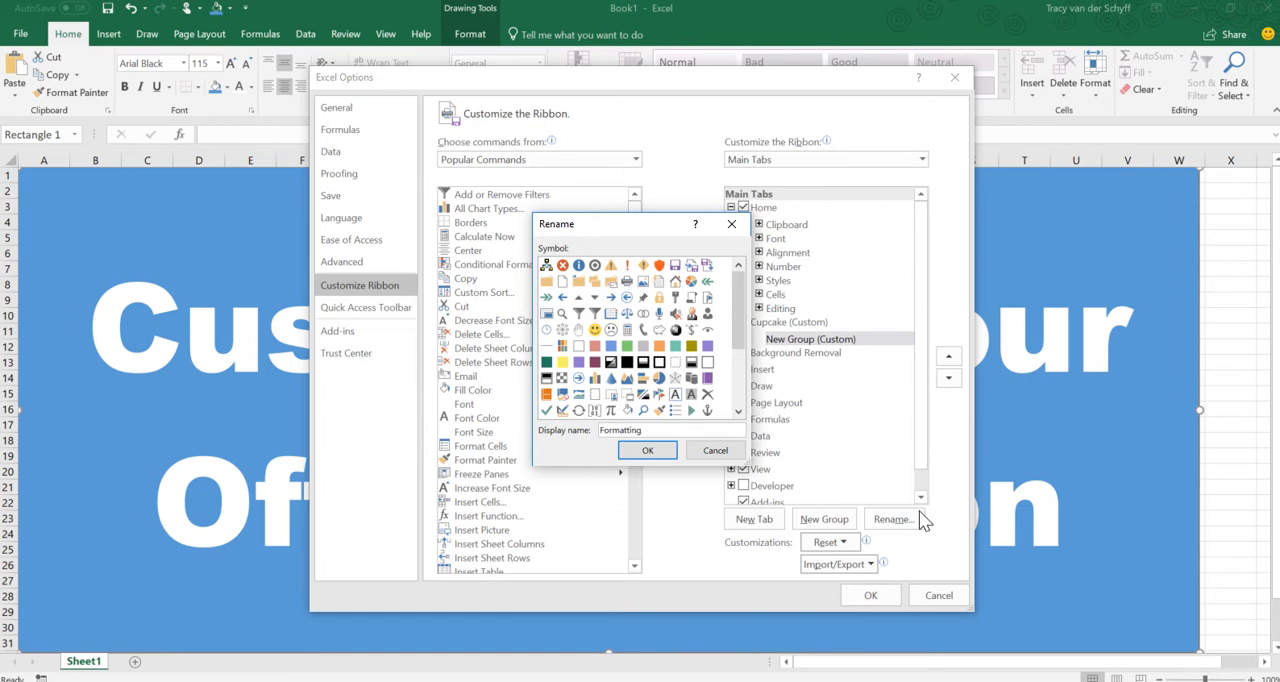
click(647, 450)
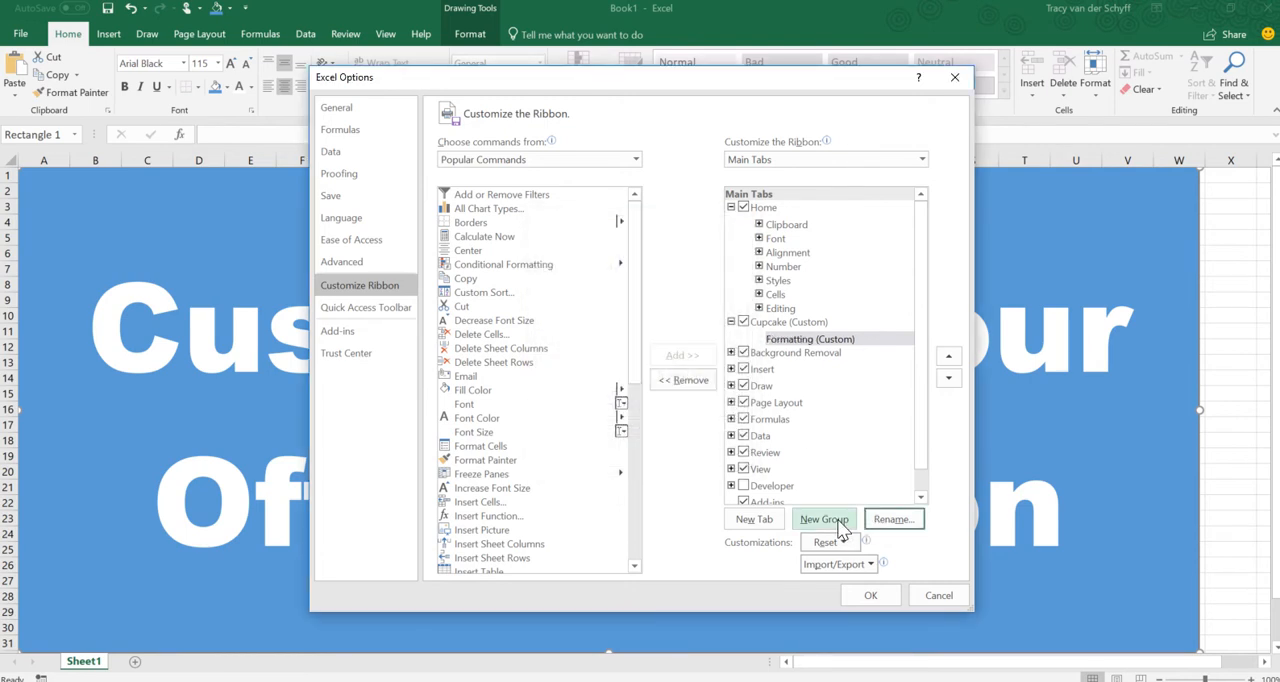
Add two more groups named 'Functions' and 'Cool Stuff', then select Formatting.
click(823, 518)
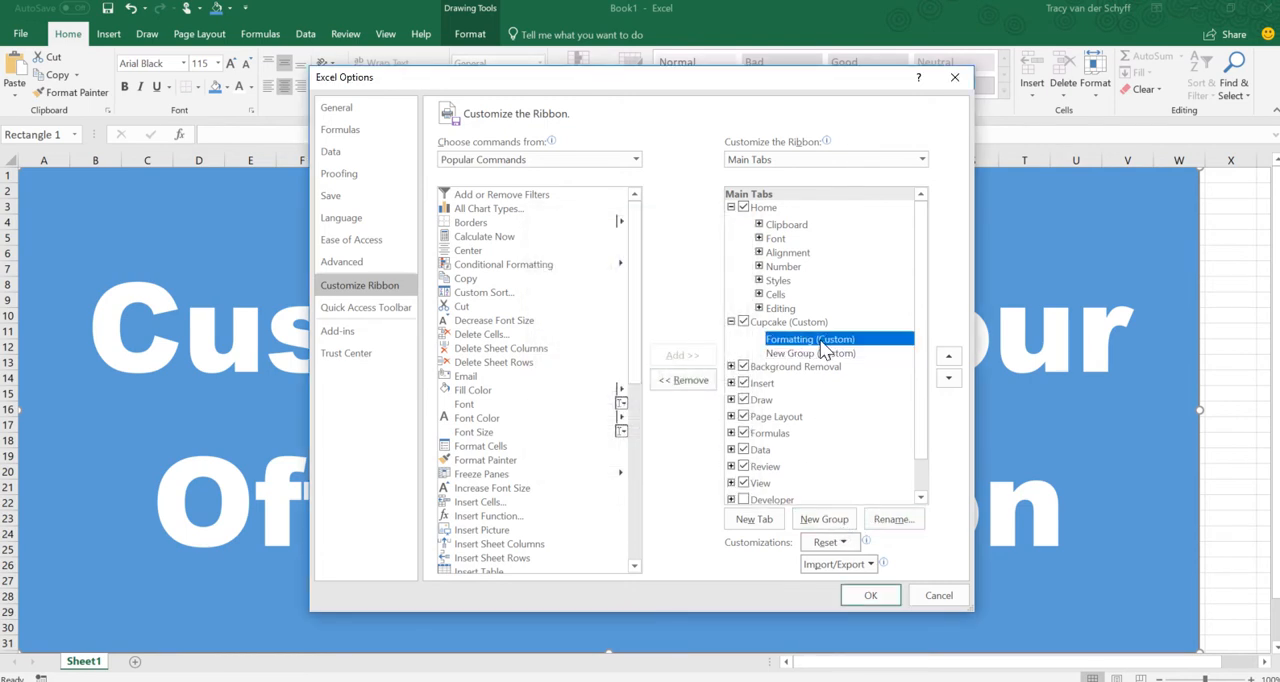
click(891, 519)
text(Functions)
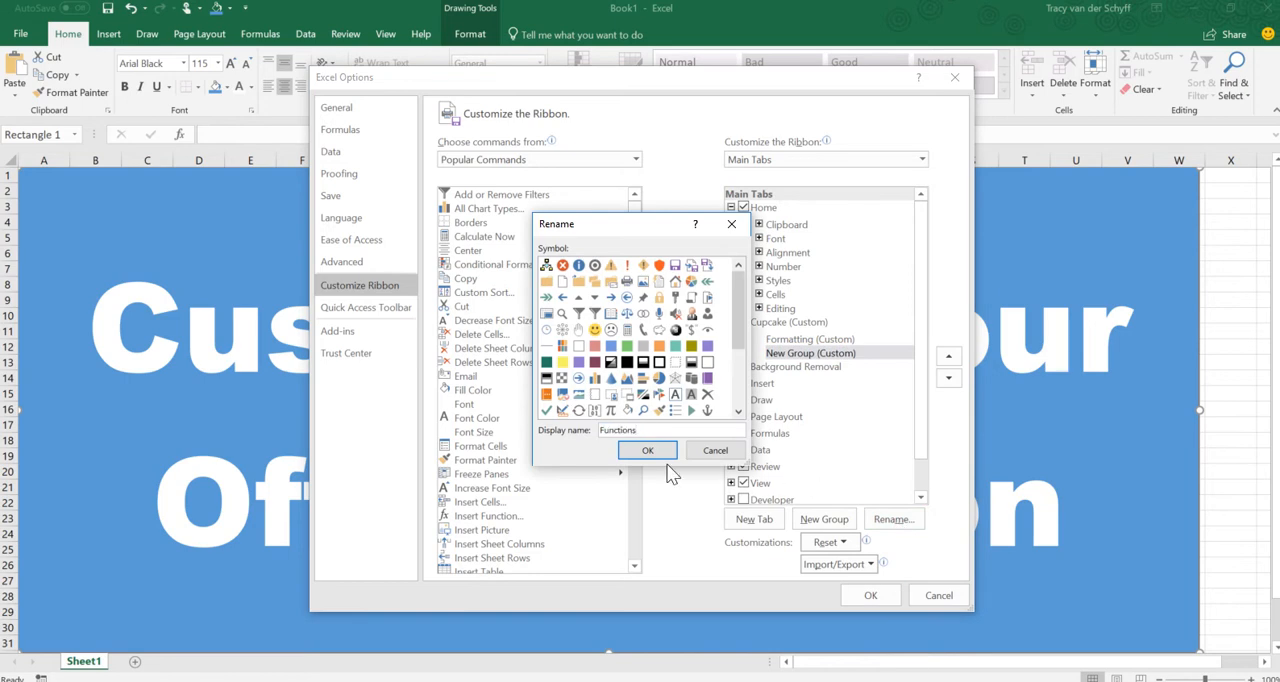
click(647, 450)
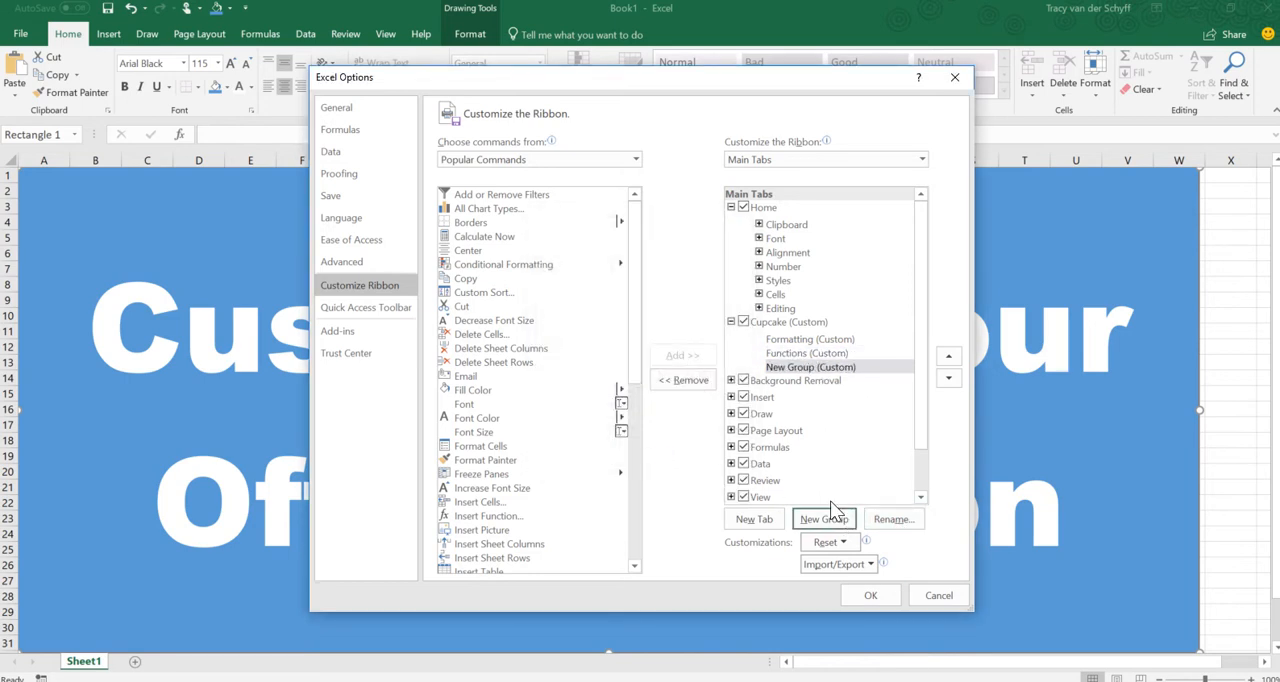
click(891, 519)
text(Cool Stuff)
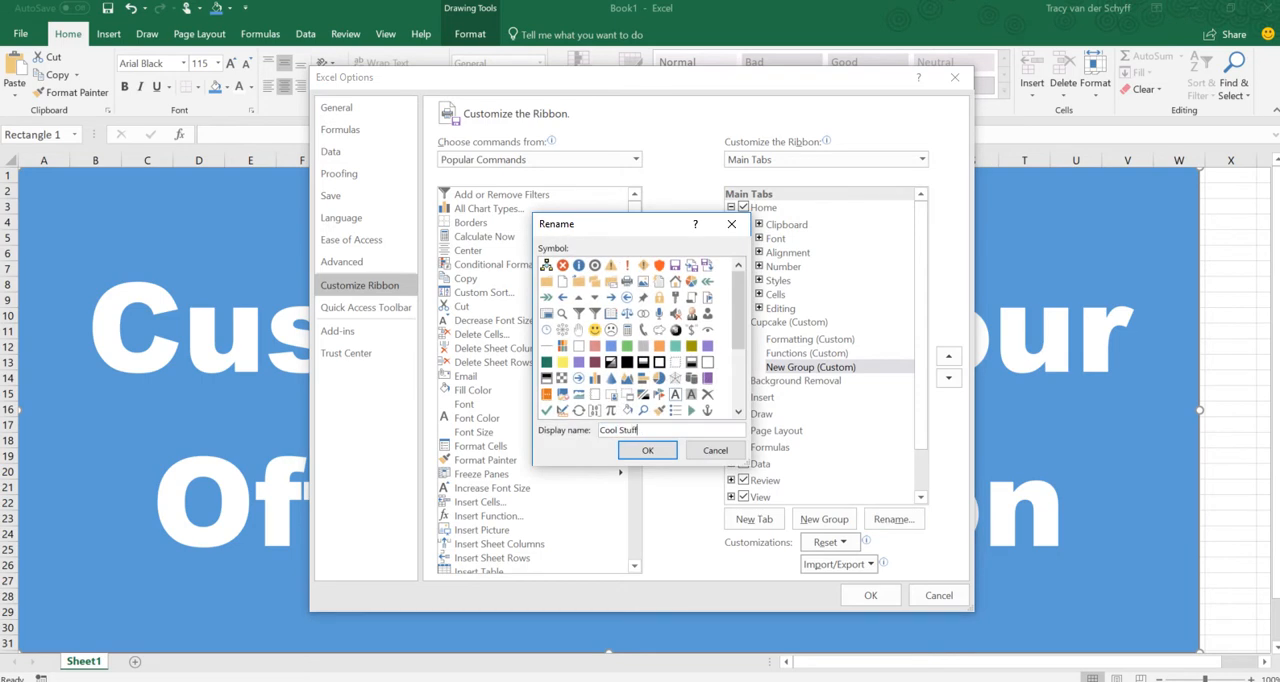
click(647, 450)
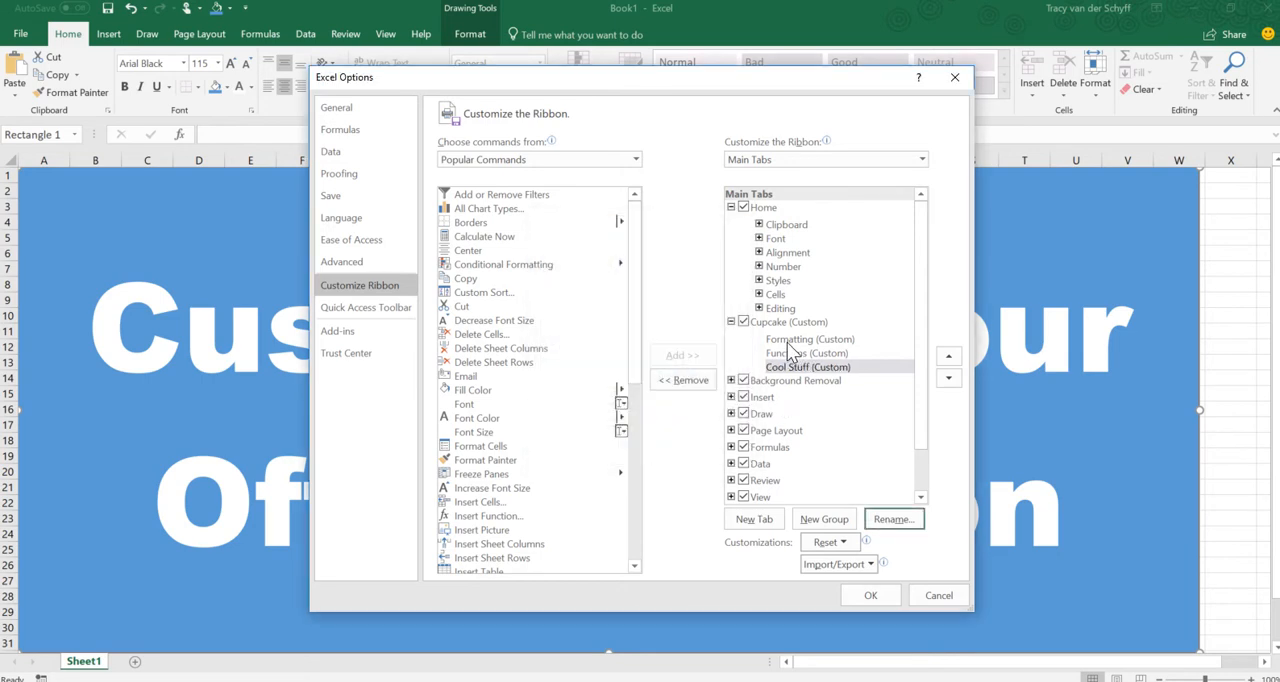
click(810, 338)
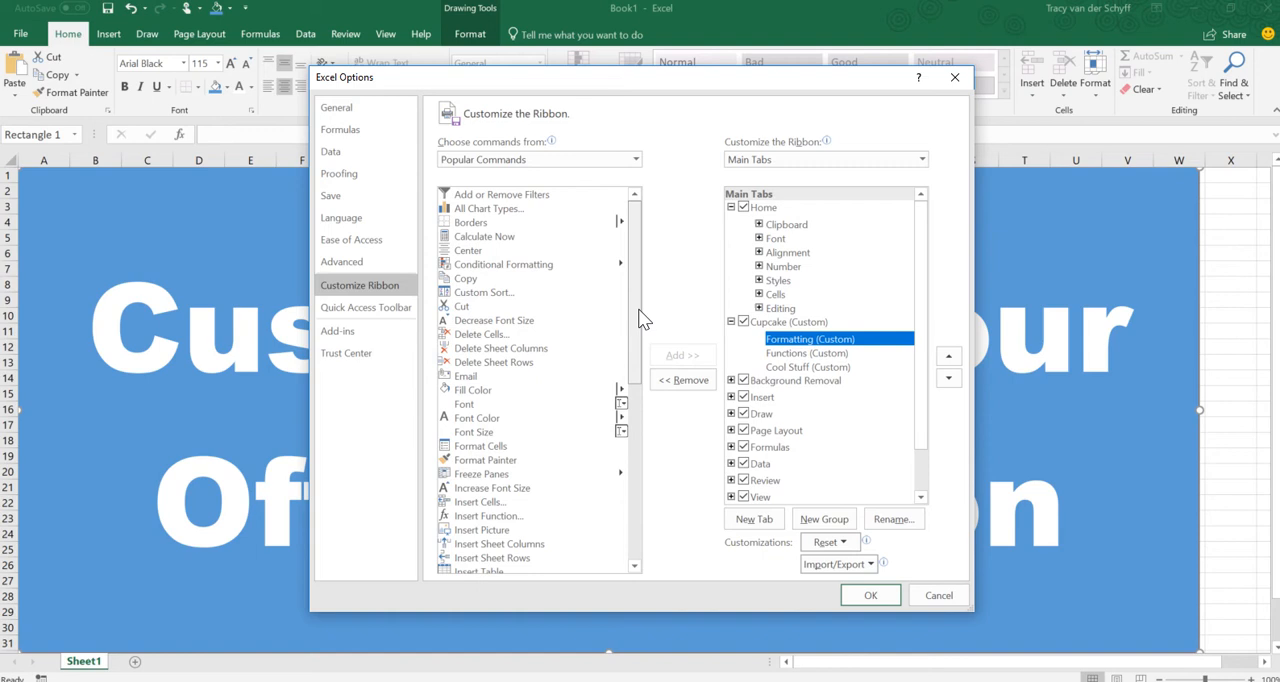
Add Borders, Format Painter, Decrease Font Size and Font to the Formatting group.
click(471, 222)
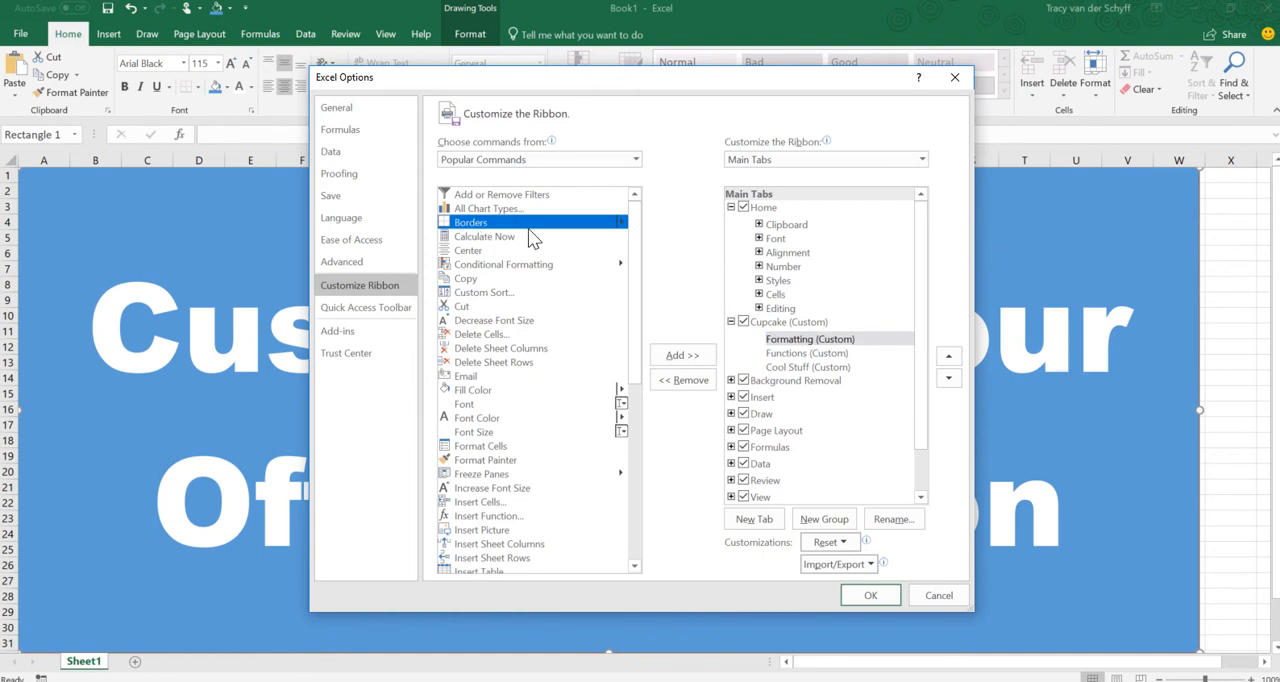
mouse_move(683, 356)
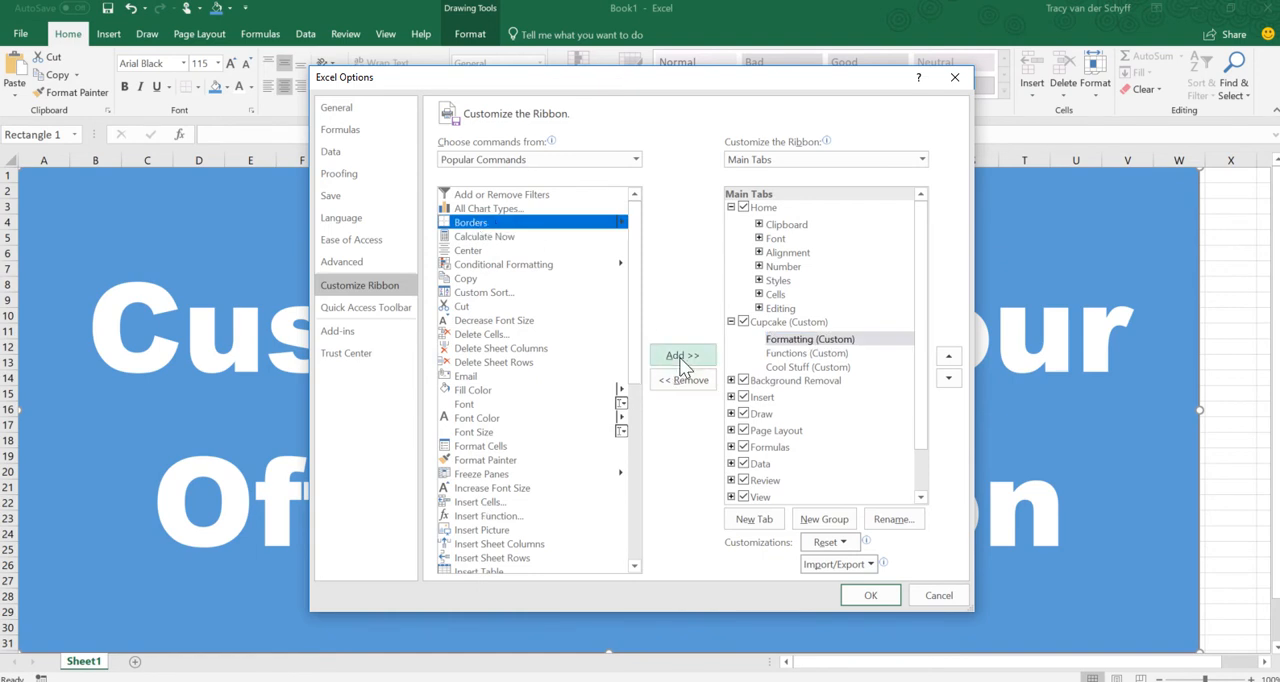
click(683, 355)
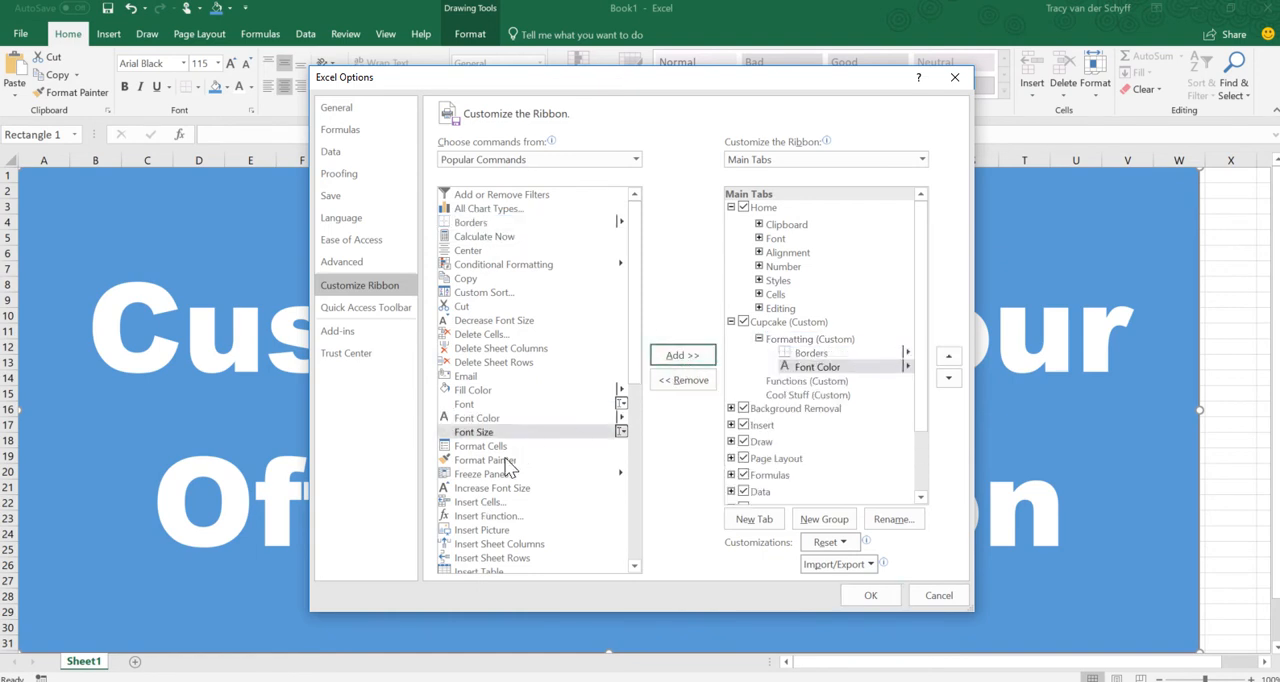
click(683, 355)
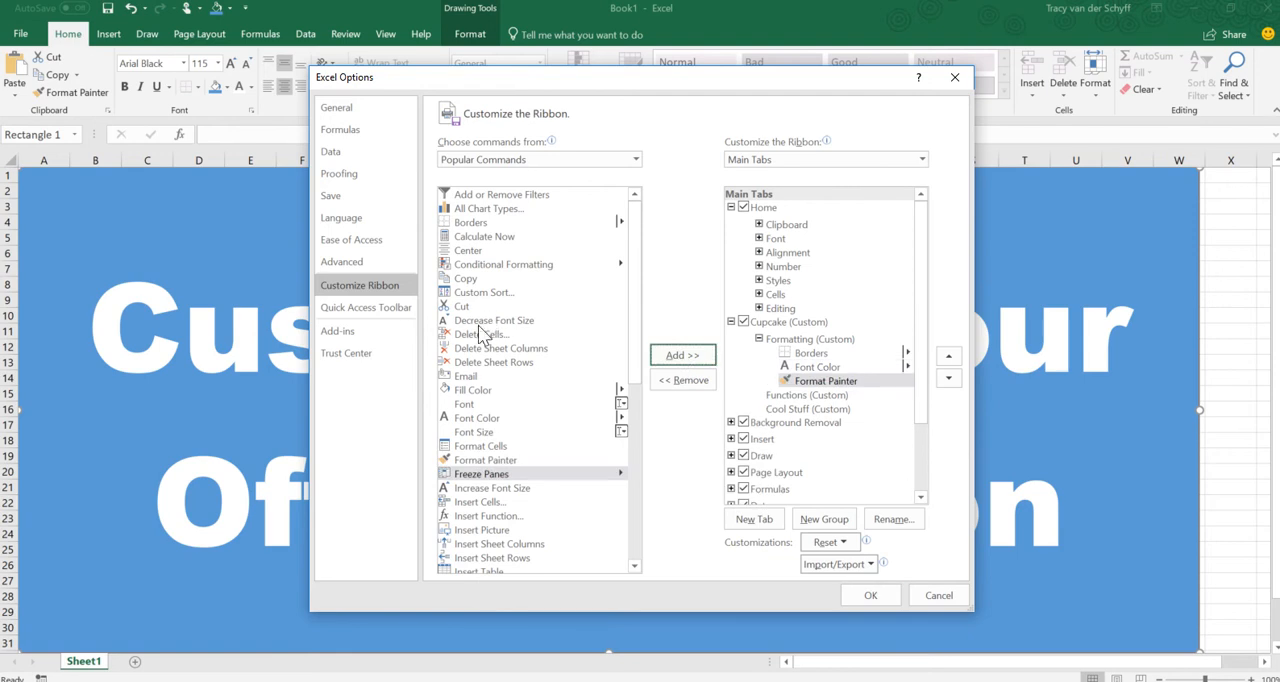
click(493, 320)
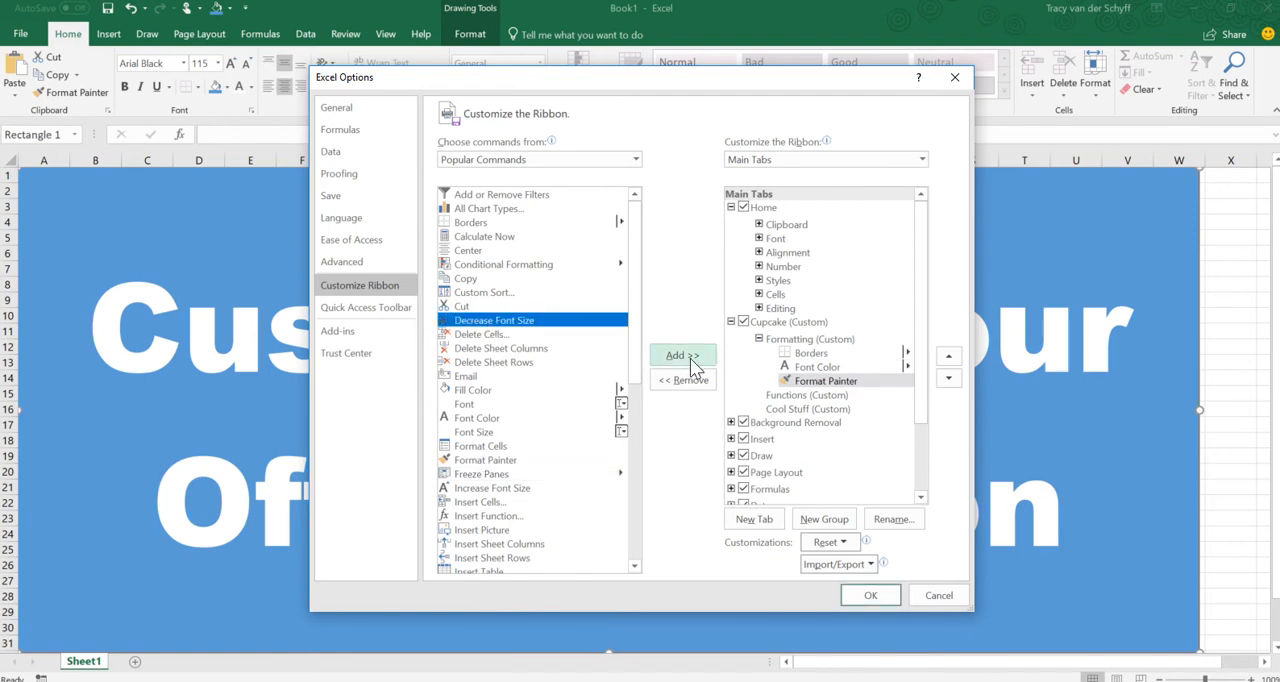
click(683, 355)
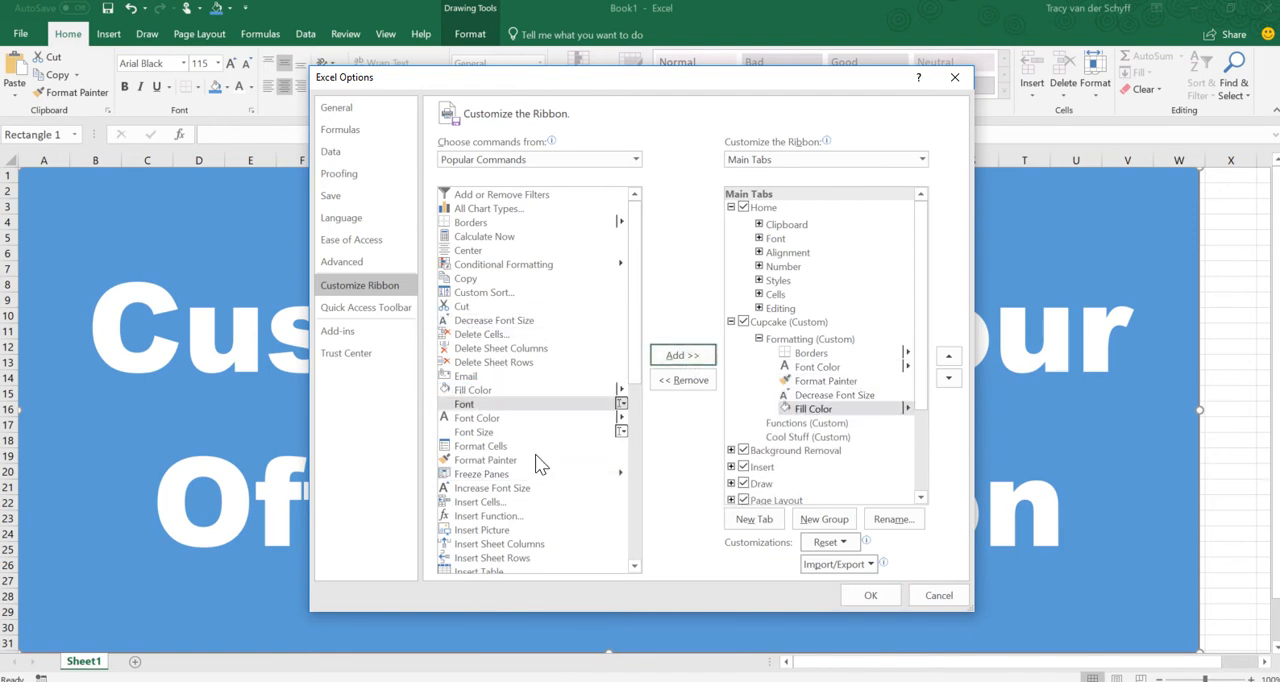
click(683, 355)
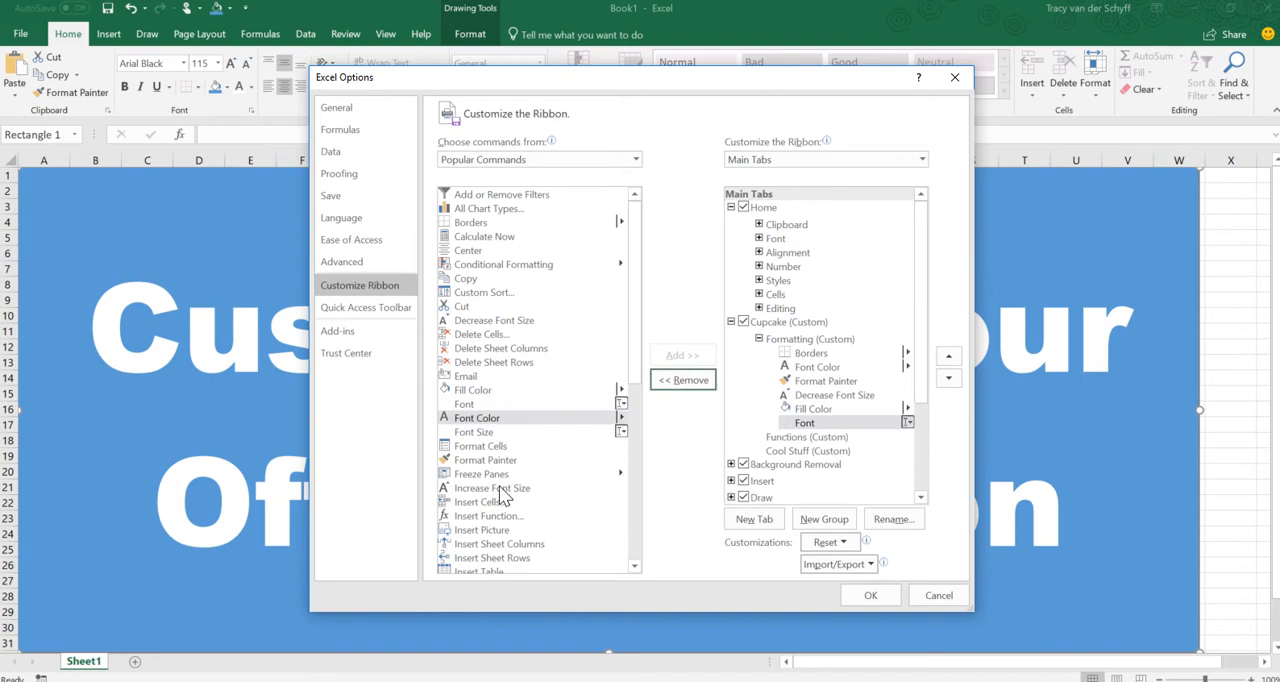
scroll(down, 3)
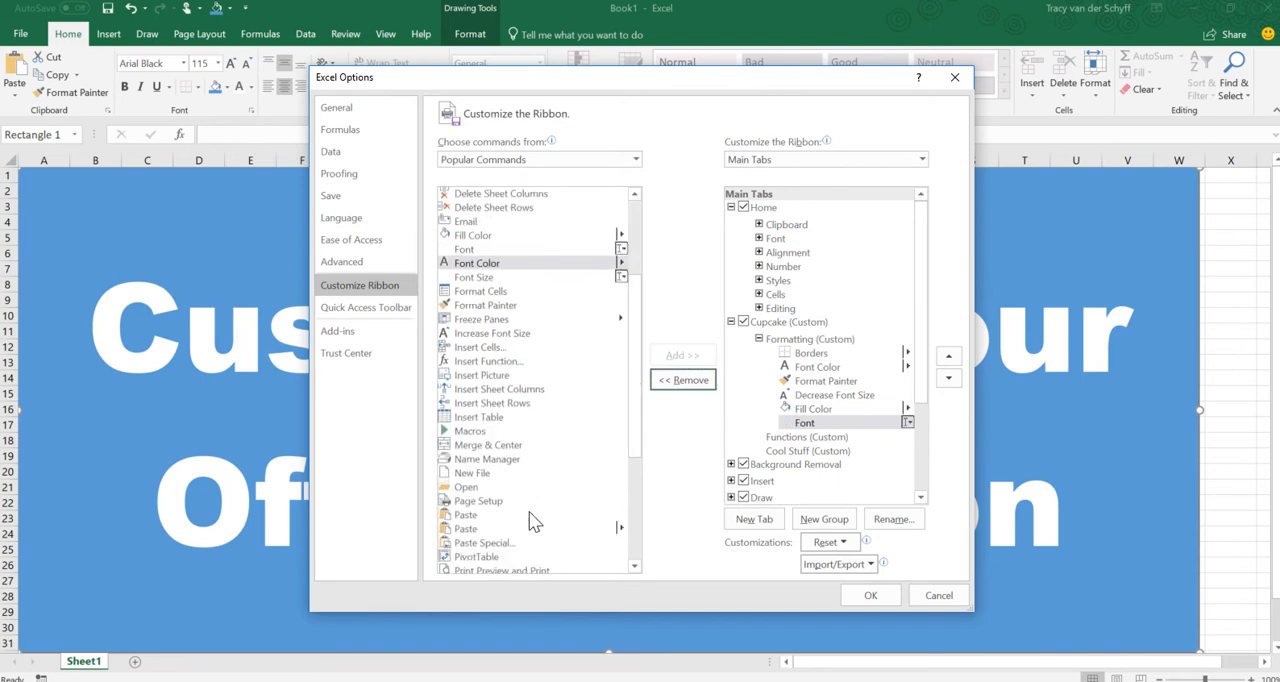
Add Insert Function and Sum to the Functions group, then select Cool Stuff.
click(806, 437)
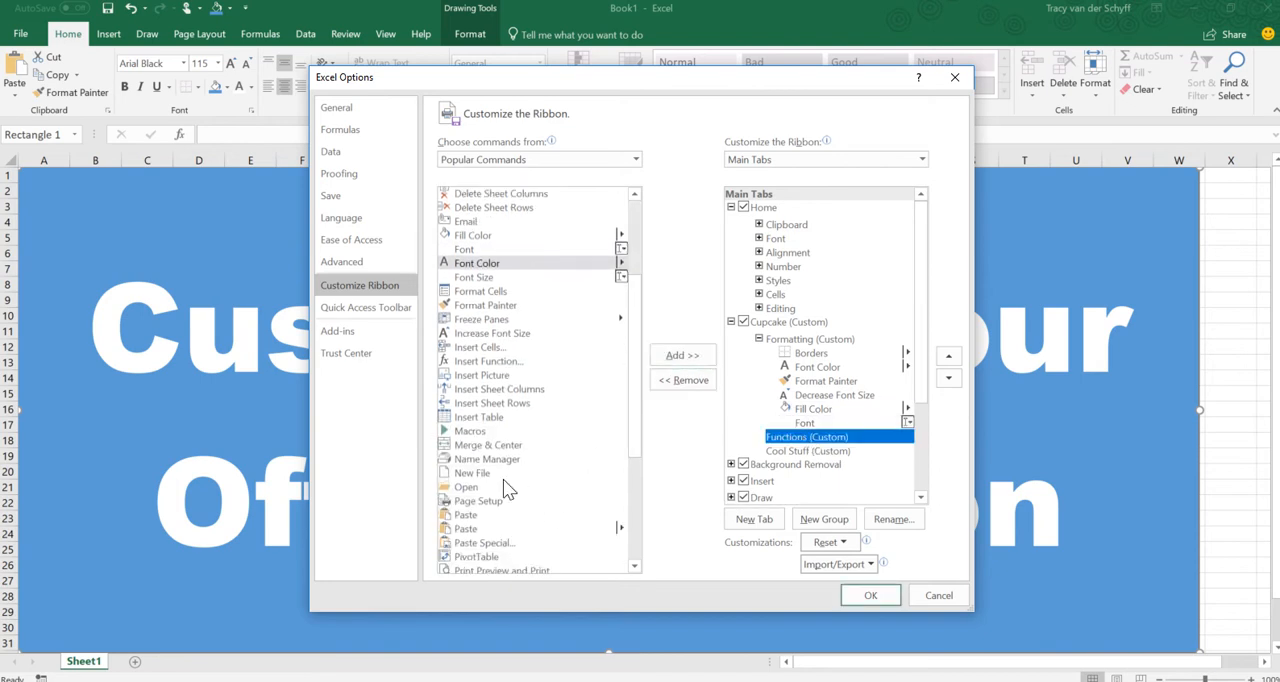
click(682, 355)
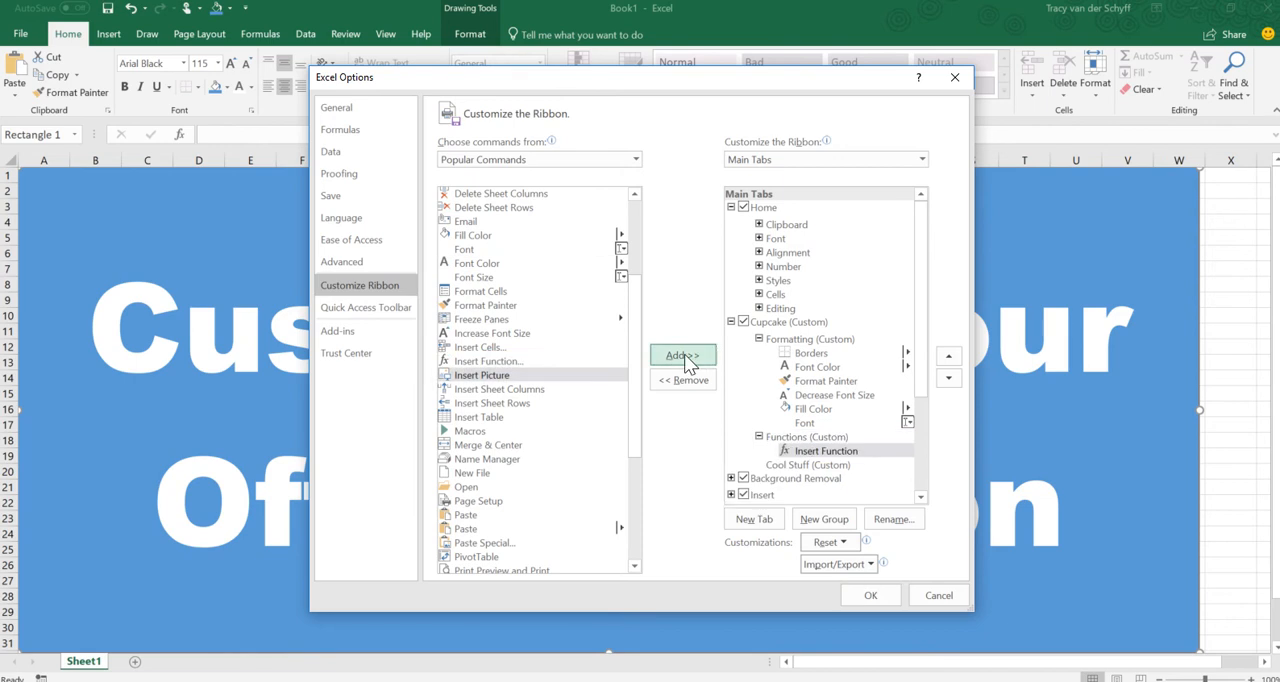
scroll(down, 3)
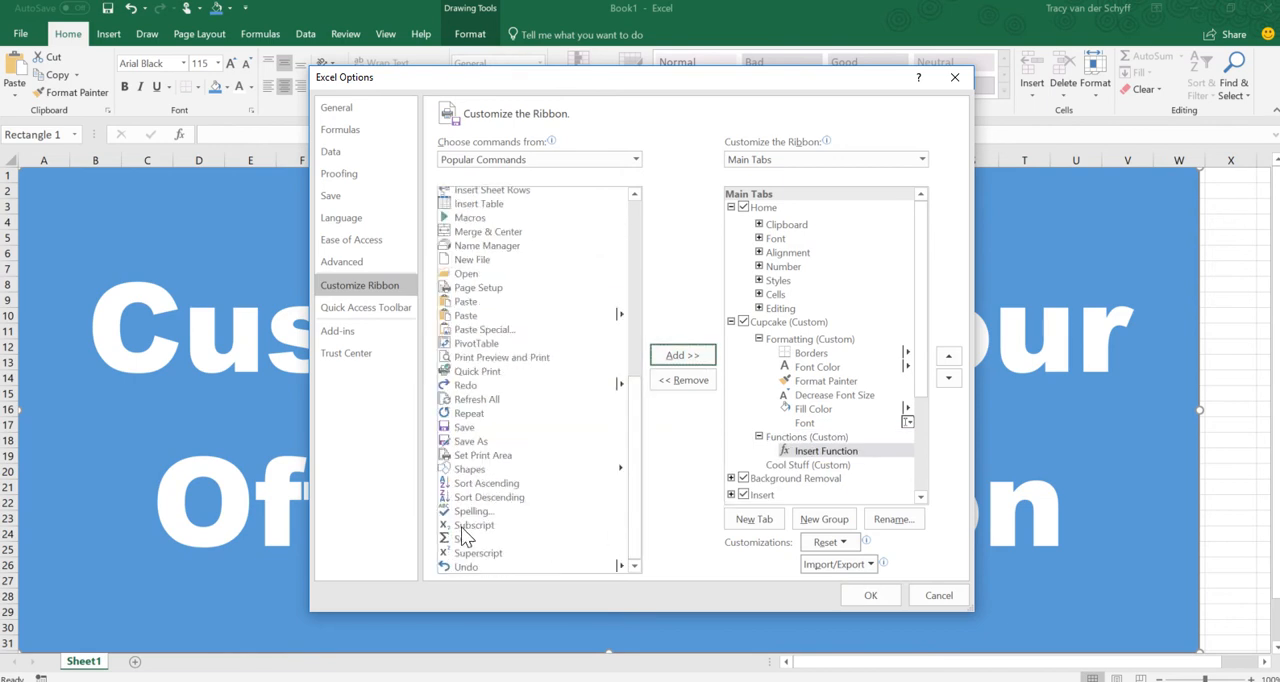
click(683, 355)
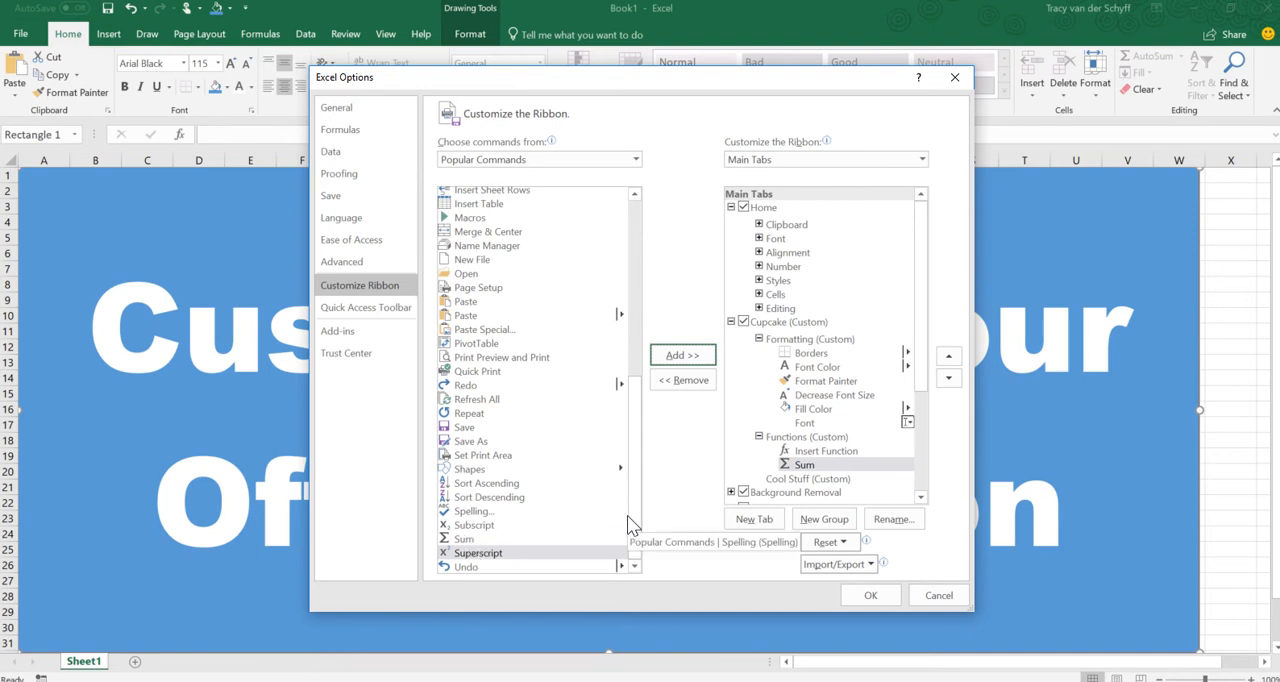
click(808, 478)
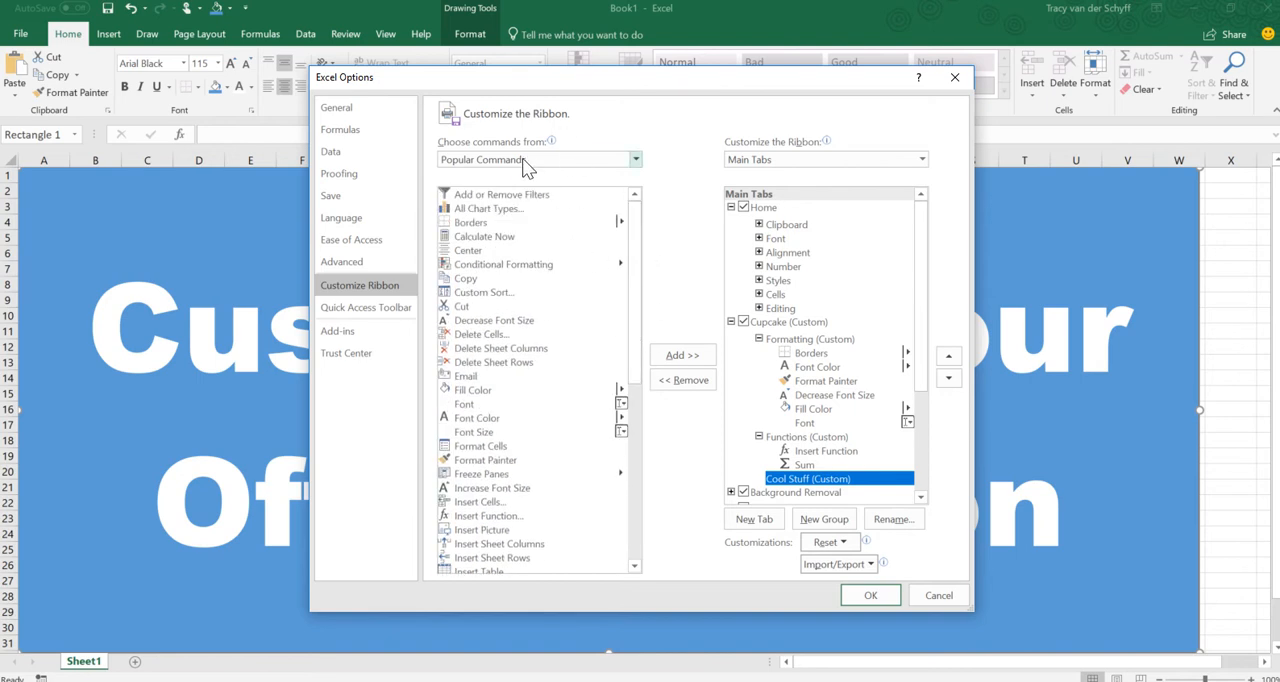
From Commands Not in the Ribbon, add Speak Cells, Start Inking and Star: 5 Points to Cool Stuff.
click(635, 159)
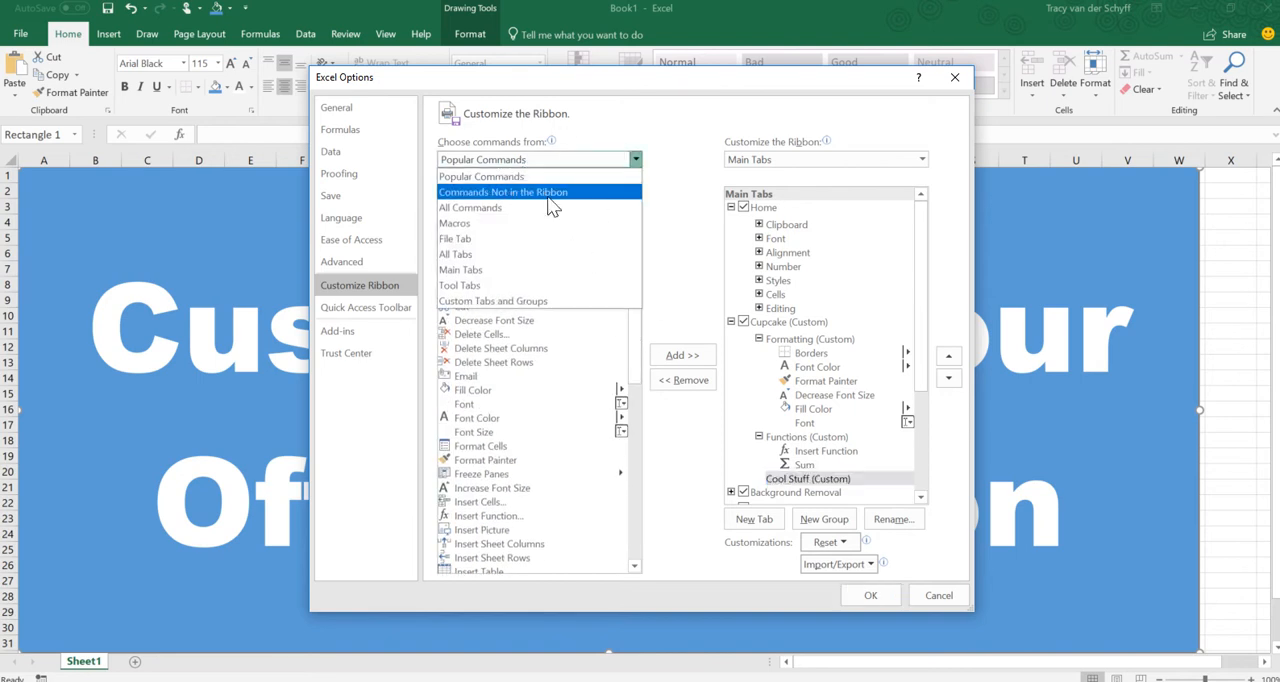
click(503, 191)
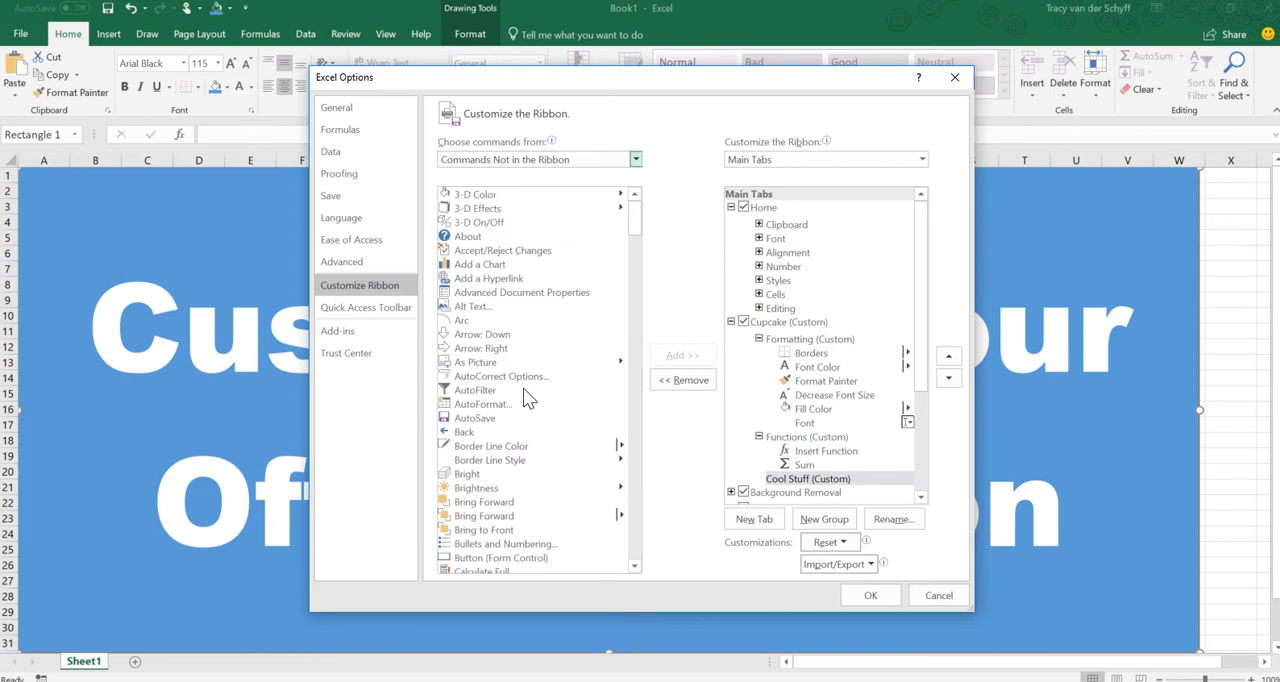
mouse_move(510, 259)
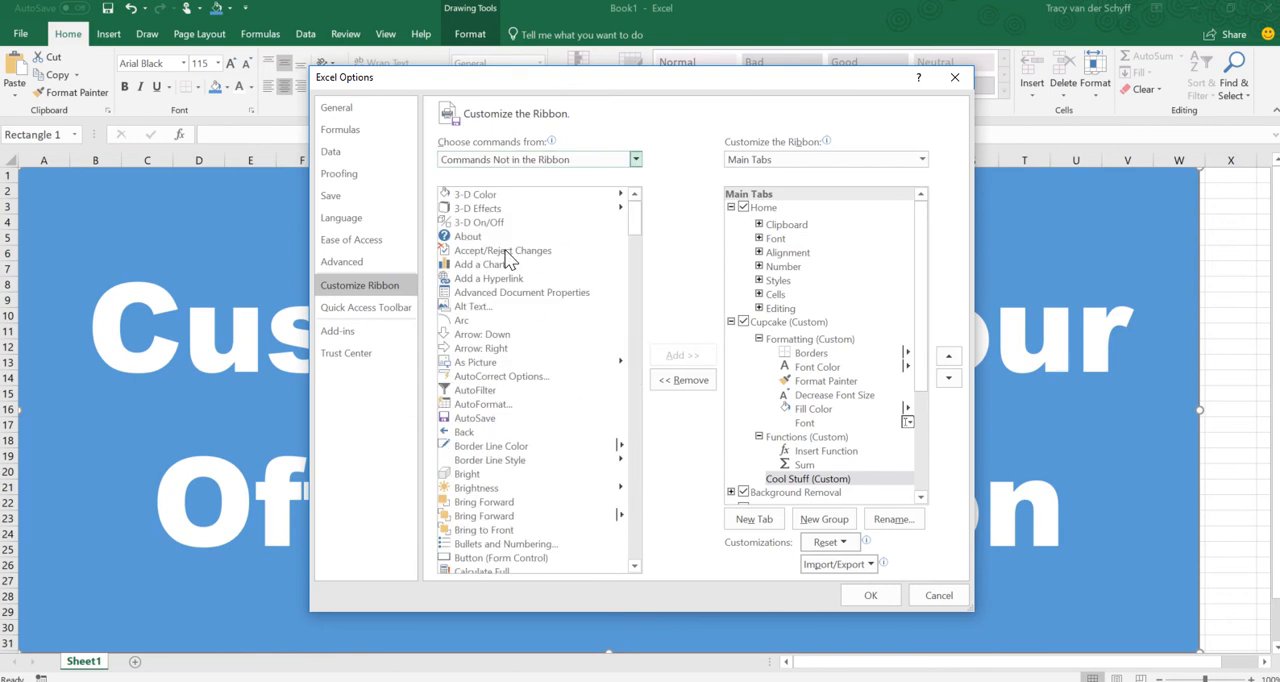
mouse_move(835, 459)
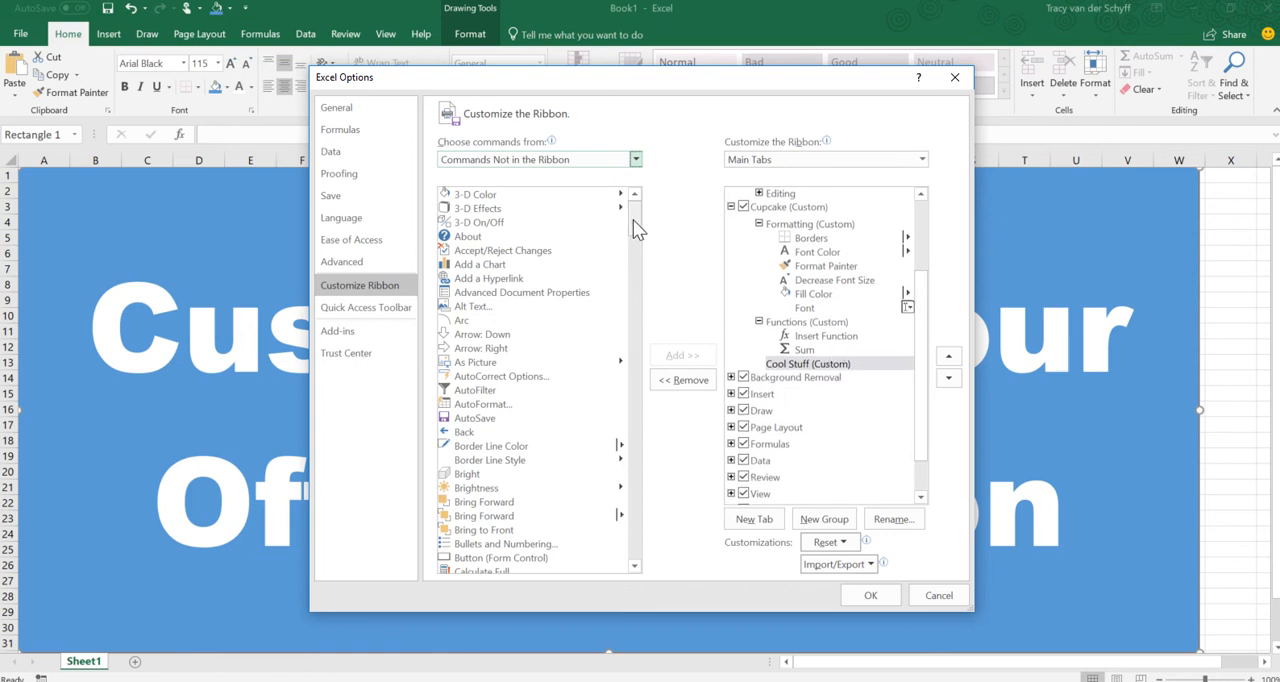
scroll(down, 3)
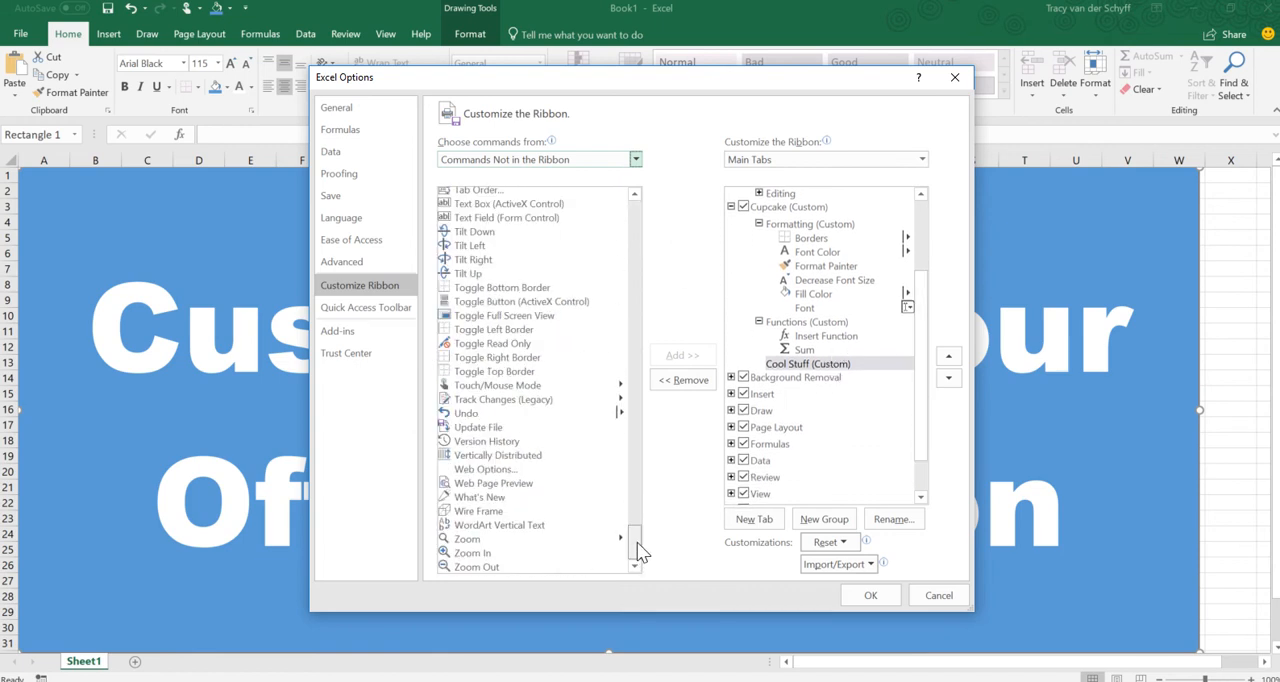
scroll(up, 3)
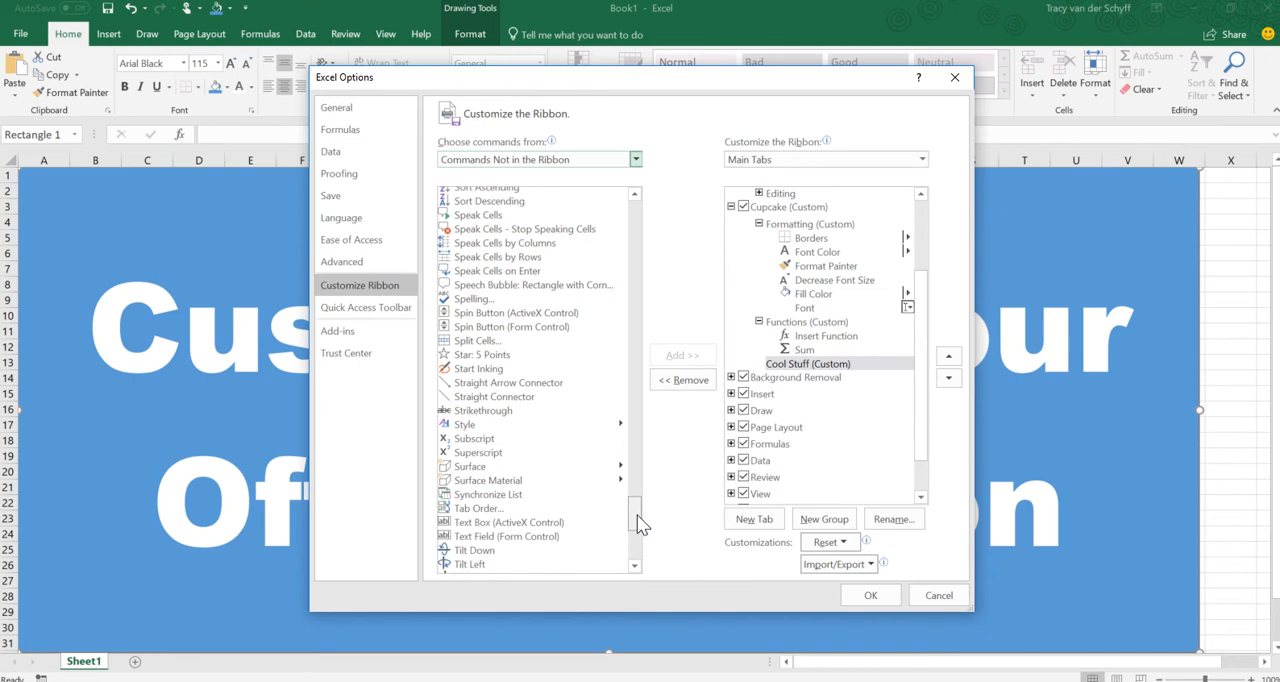
scroll(down, 3)
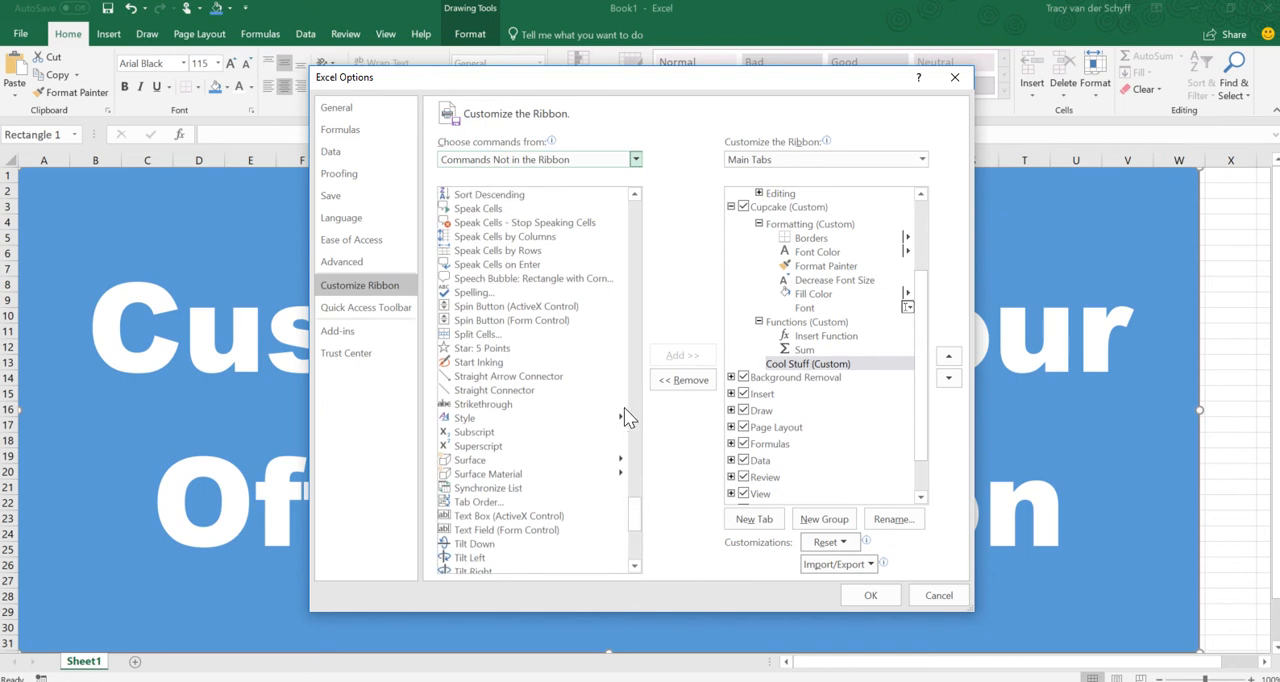
click(682, 355)
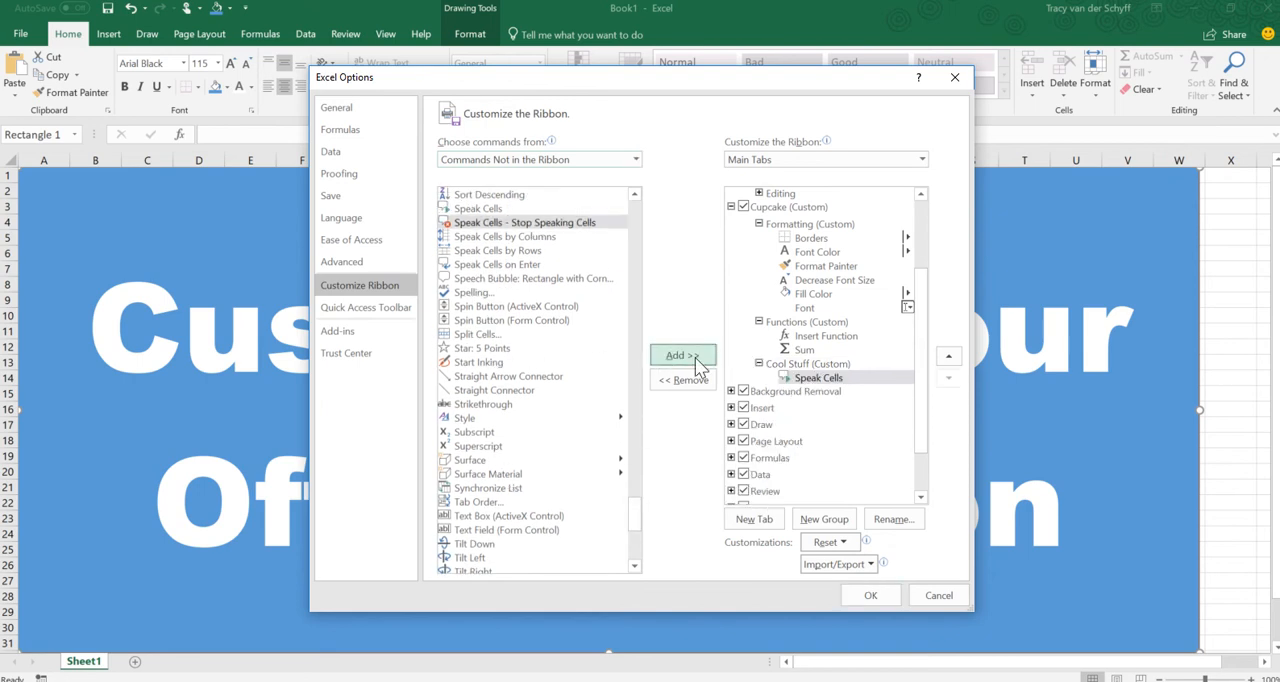
click(478, 361)
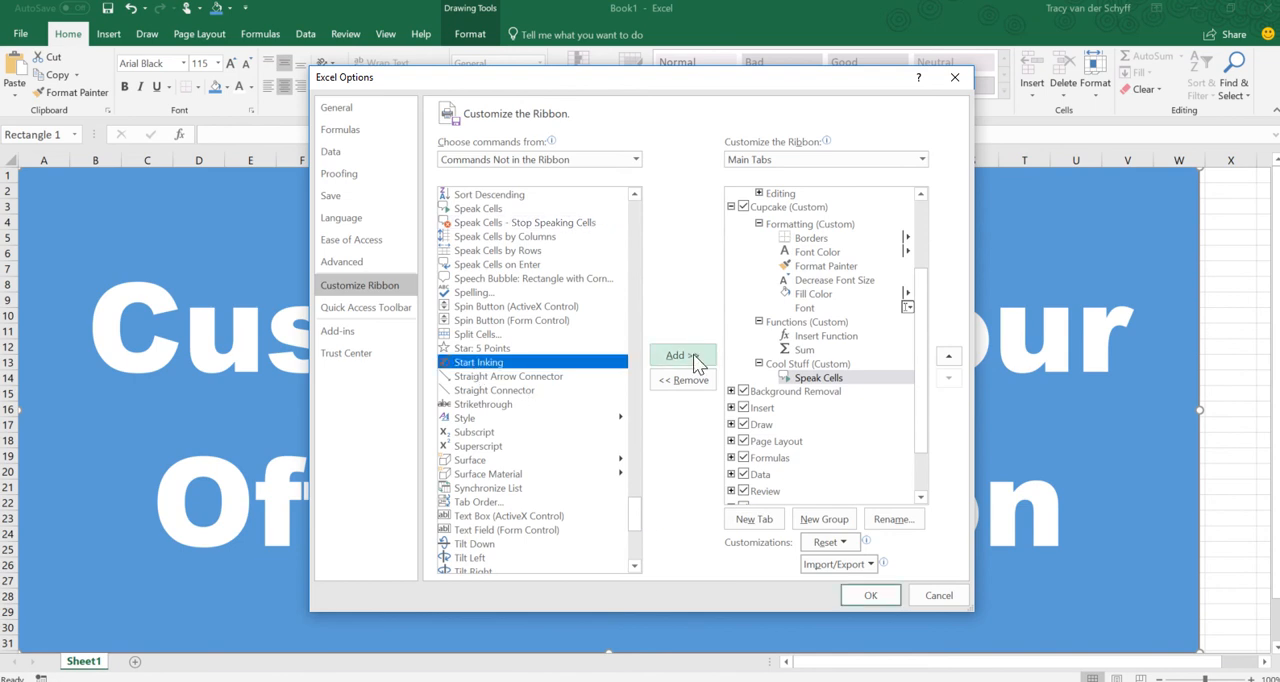
click(681, 355)
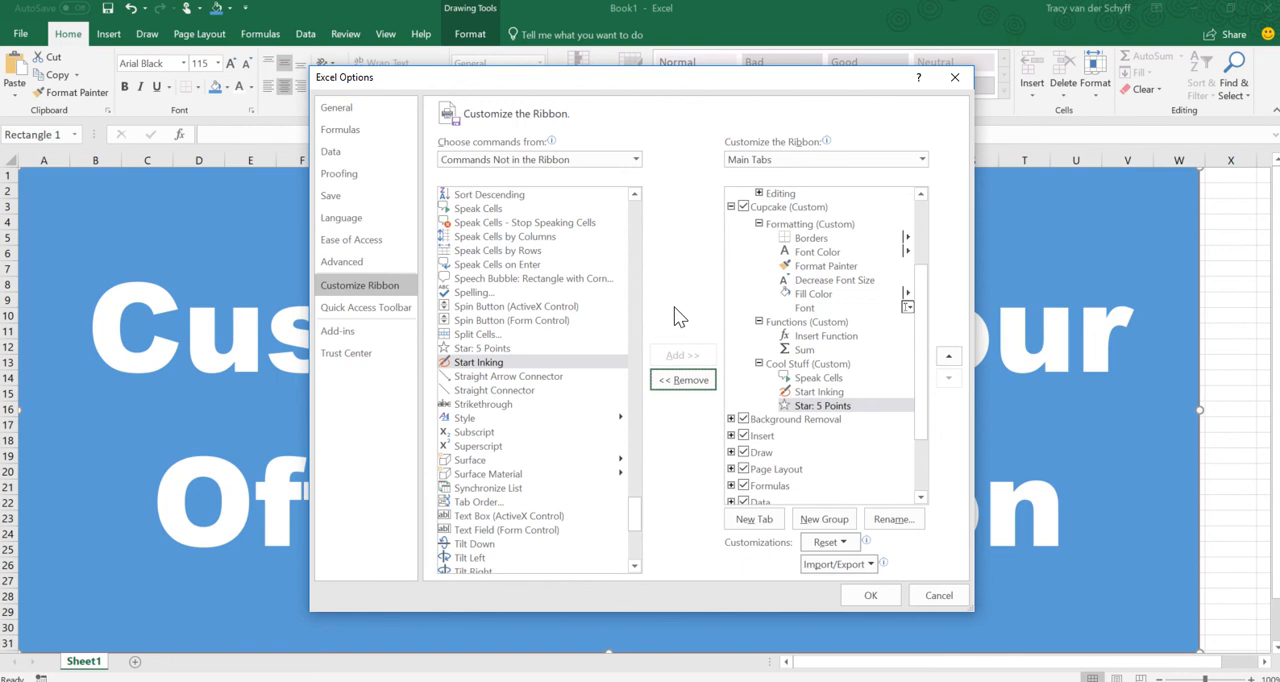
mouse_move(458, 255)
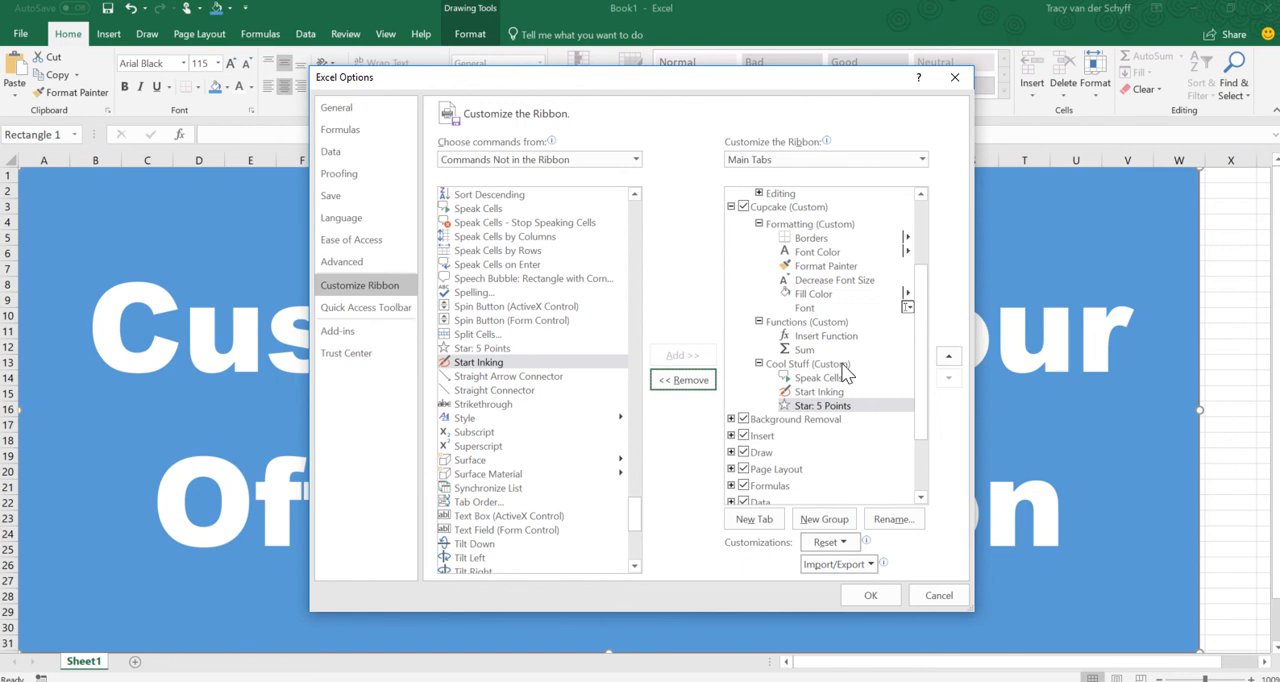
mouse_move(770, 227)
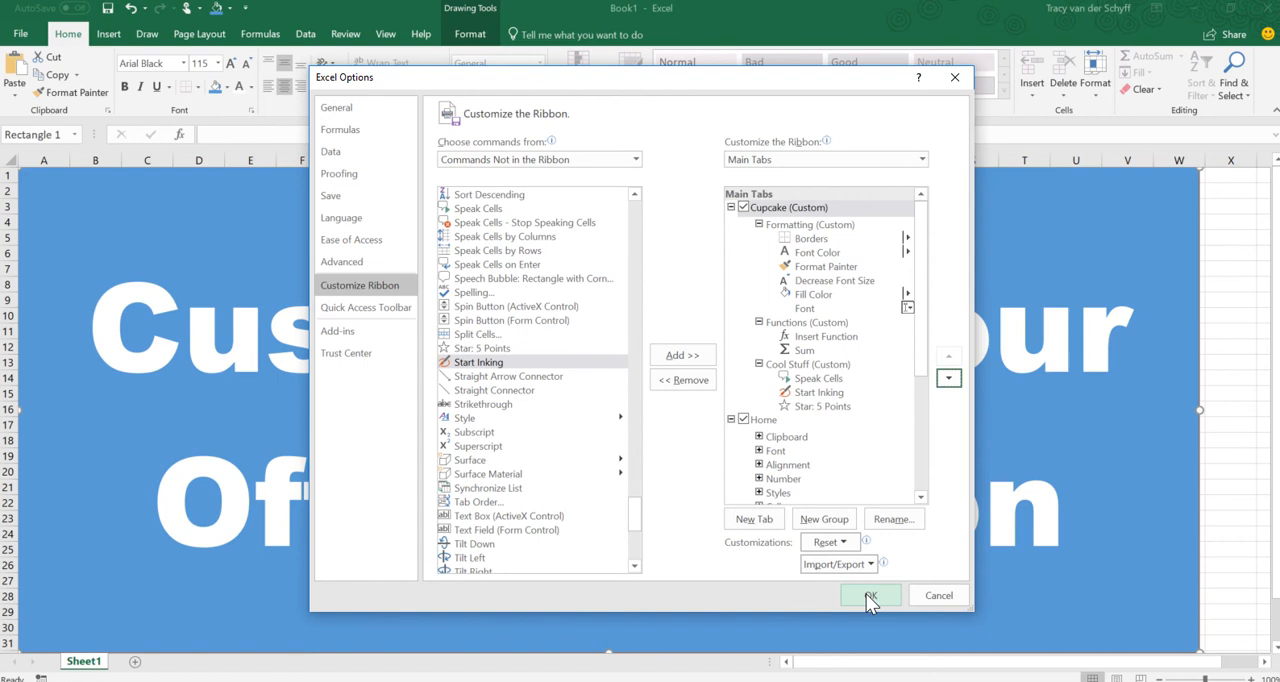
Apply the ribbon customisation with Cupcake placed before Home and close Options.
click(869, 595)
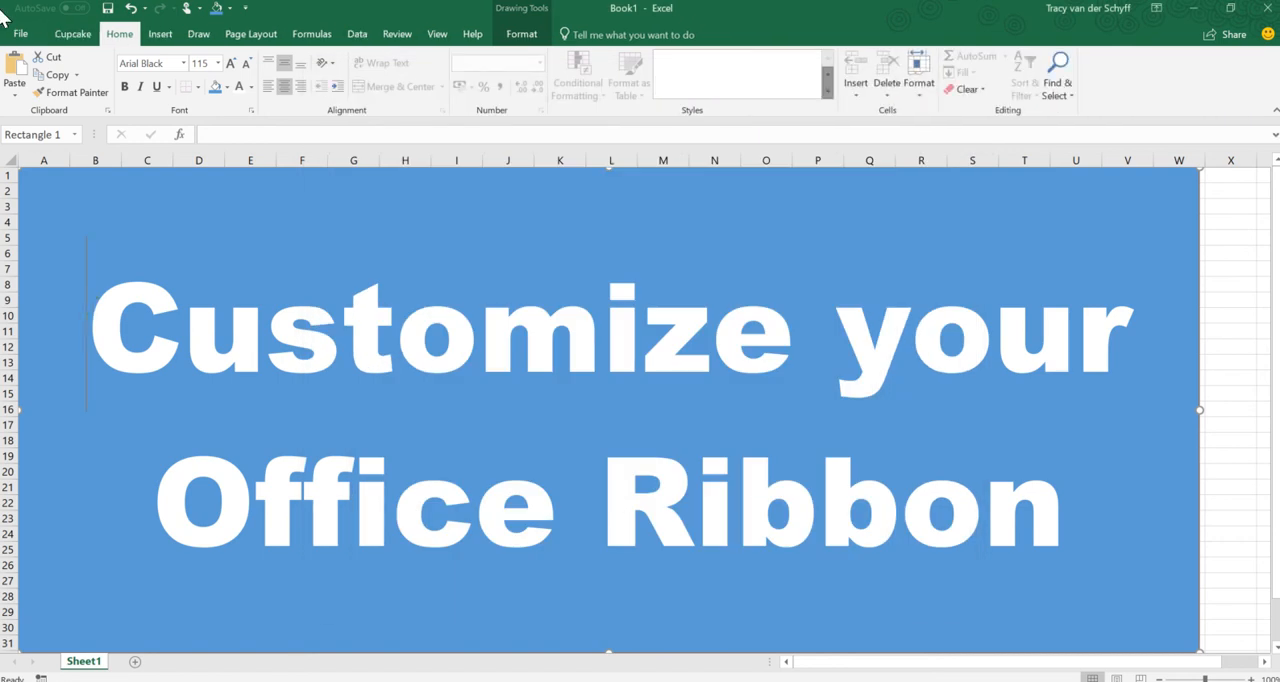
Switch to the Cupcake tab to view its Formatting, Functions and Cool Stuff groups.
click(72, 33)
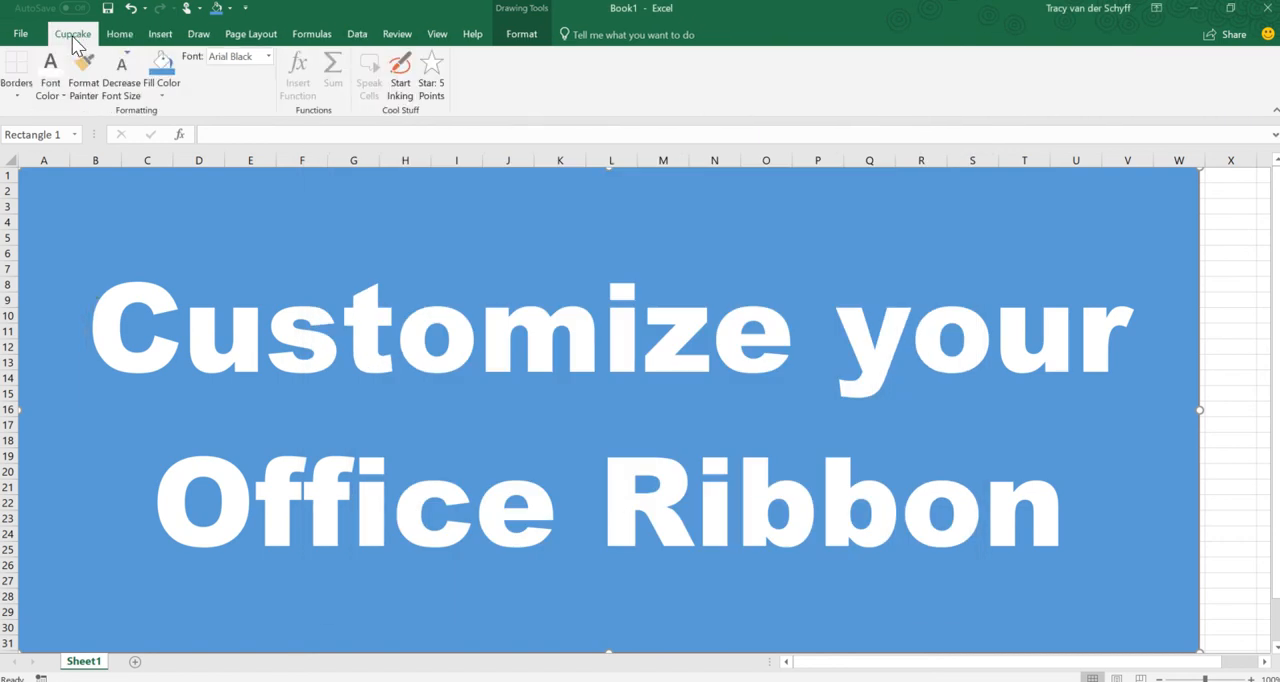
mouse_move(35, 77)
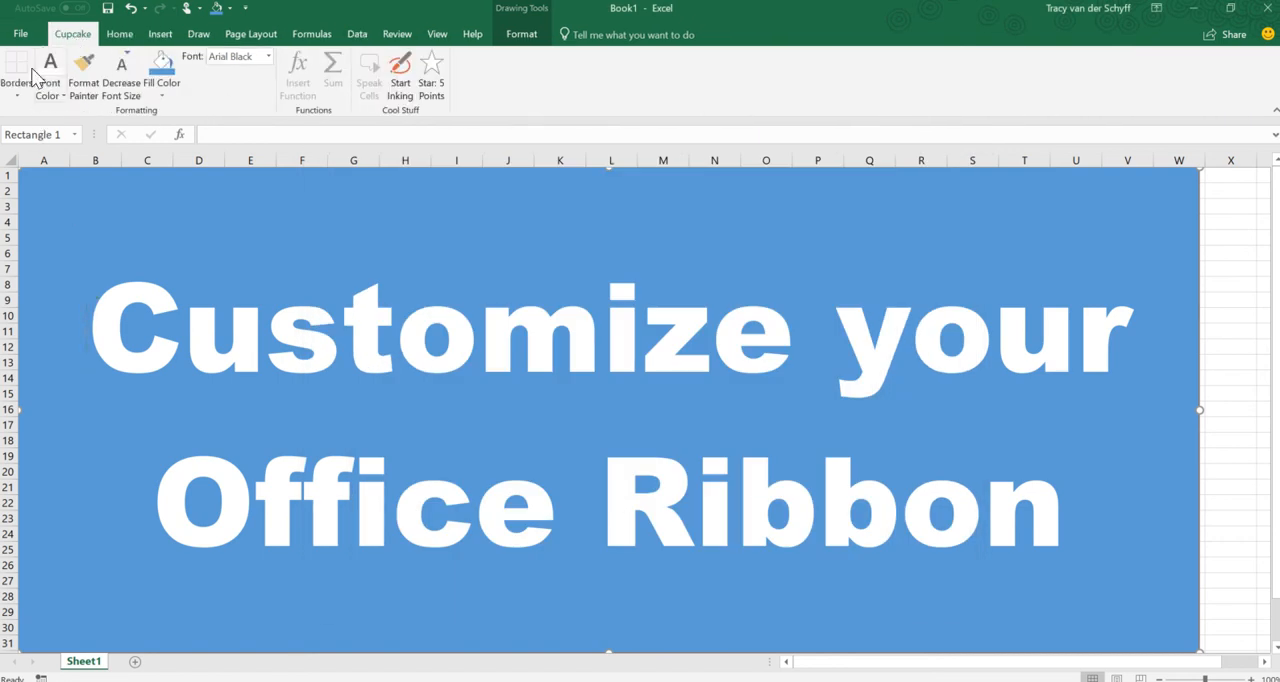
mouse_move(42, 108)
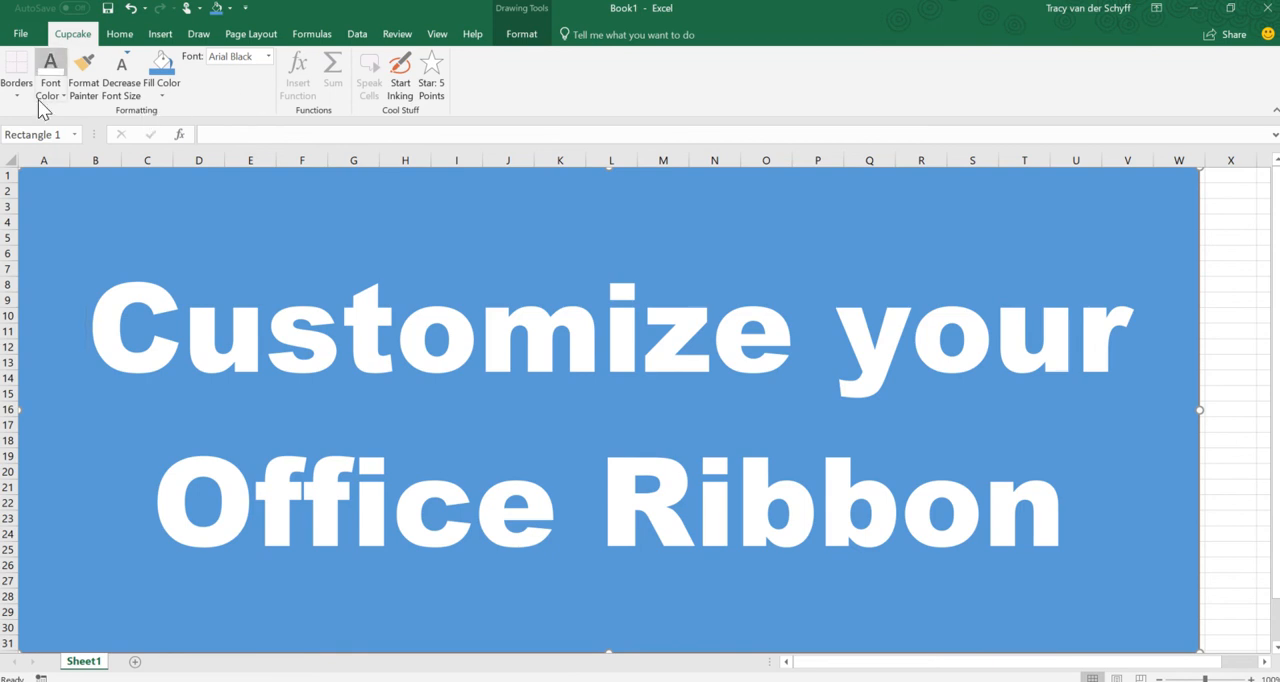
mouse_move(435, 67)
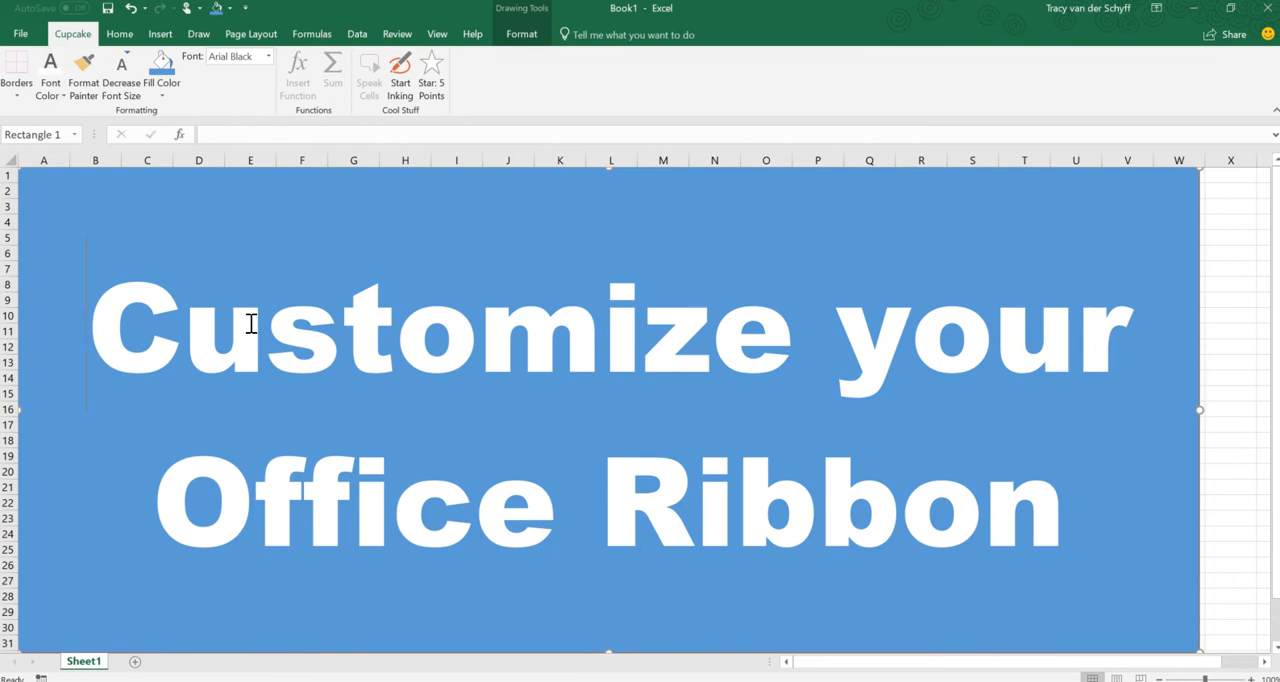
mouse_move(241, 397)
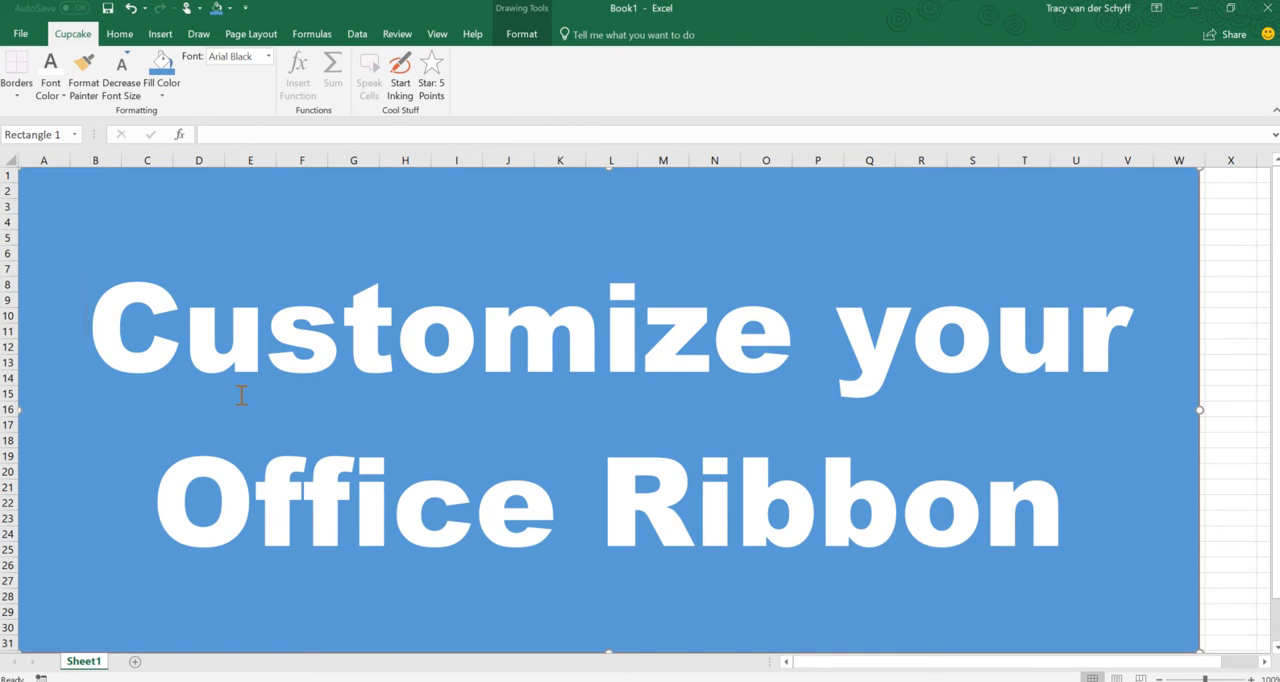
mouse_move(660, 8)
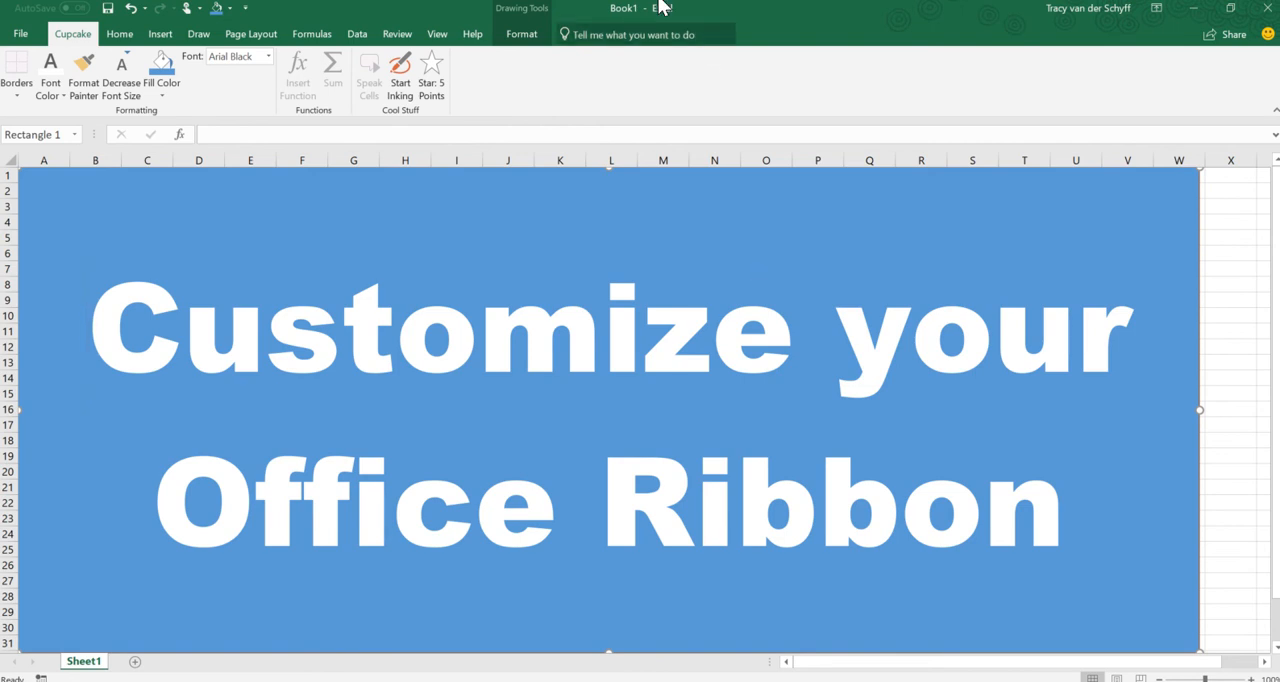